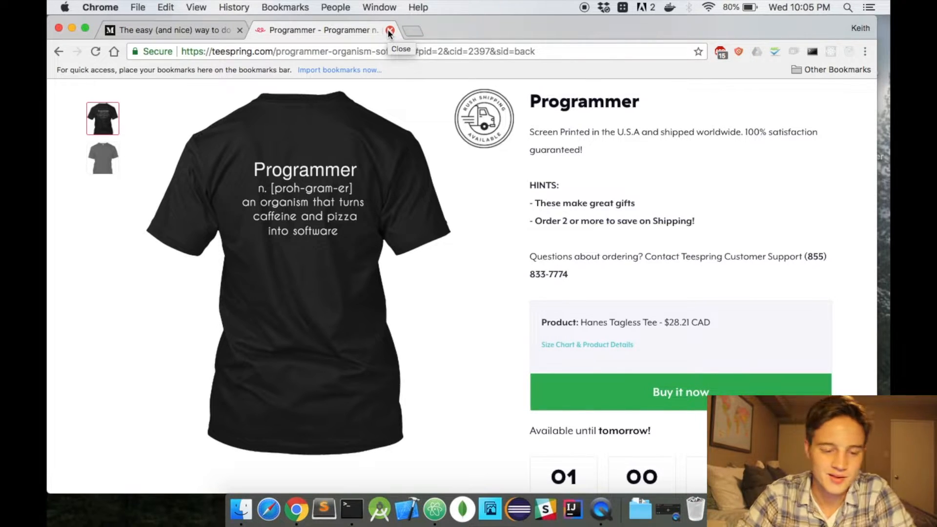
Close the Teespring tab, skim the Medium CLI article, then move to GitHub's new-repository page
click(390, 30)
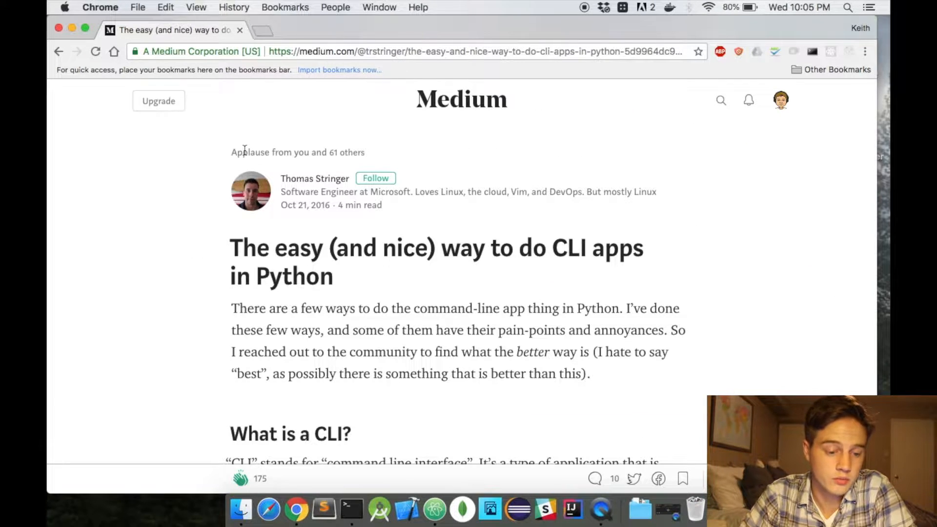
mouse_move(174, 387)
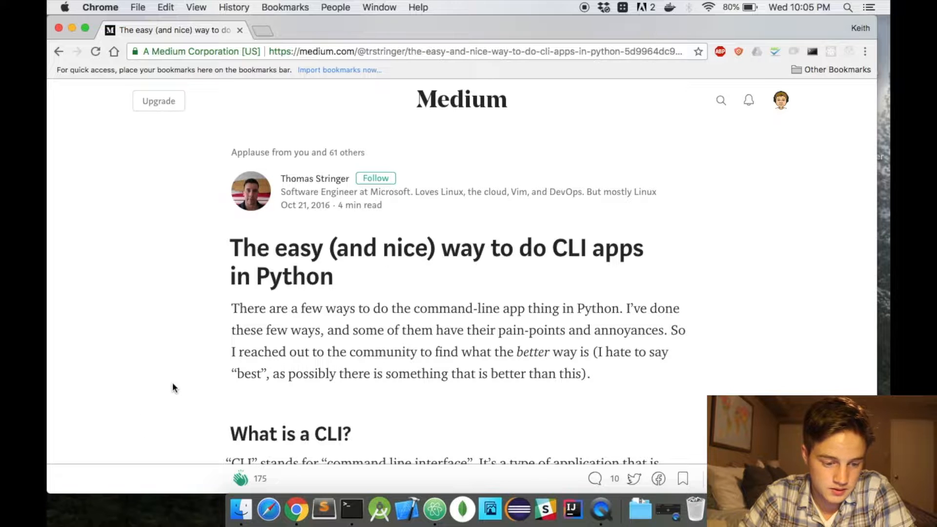
scroll(down, 3)
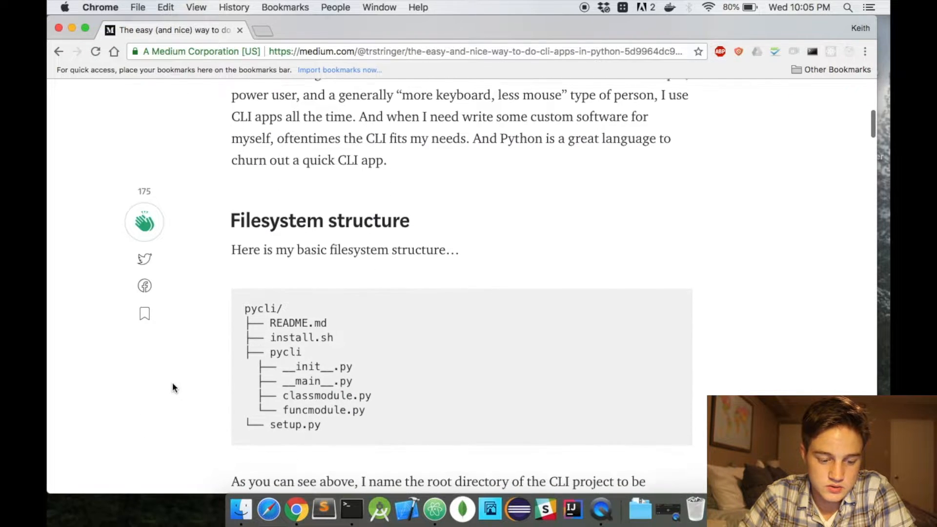
scroll(up, 3)
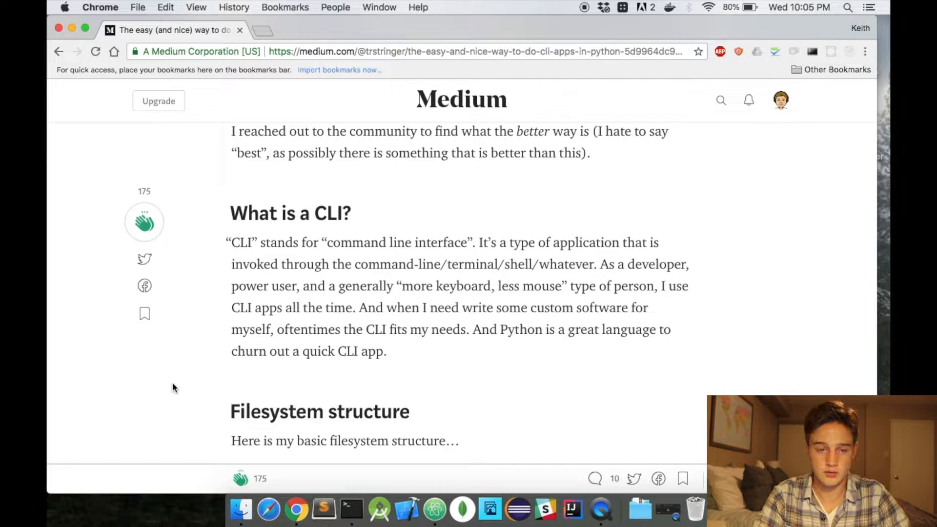
click(262, 30)
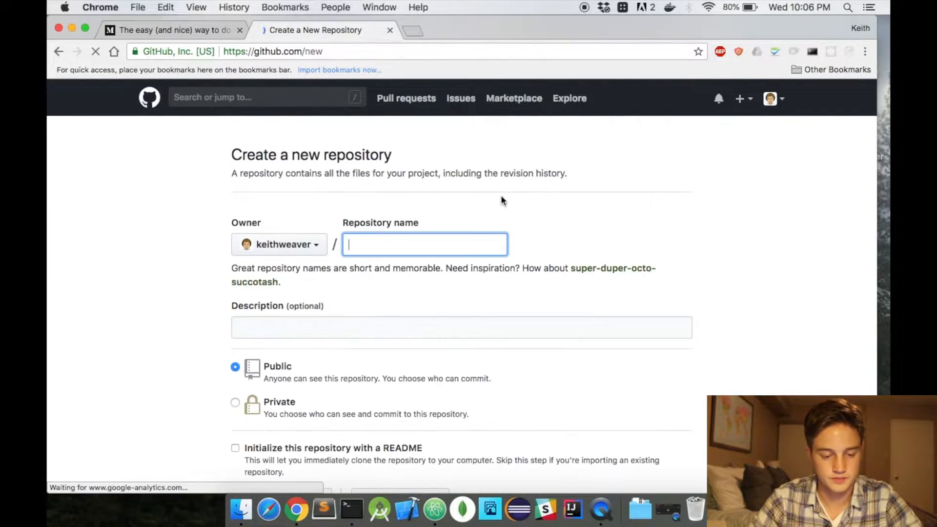
Create the public helloworld-cli repository, copy its HTTPS clone URL and switch to Terminal
text(helloworld-cli)
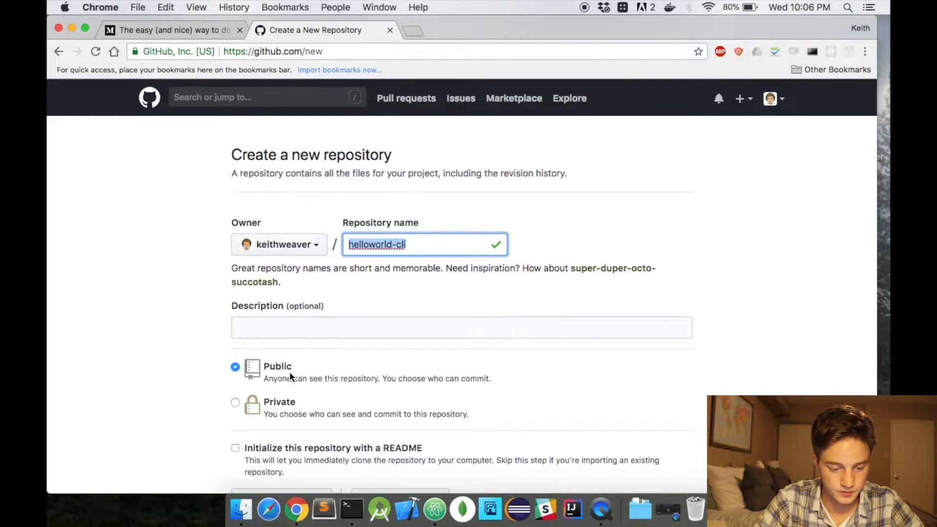
scroll(down, 3)
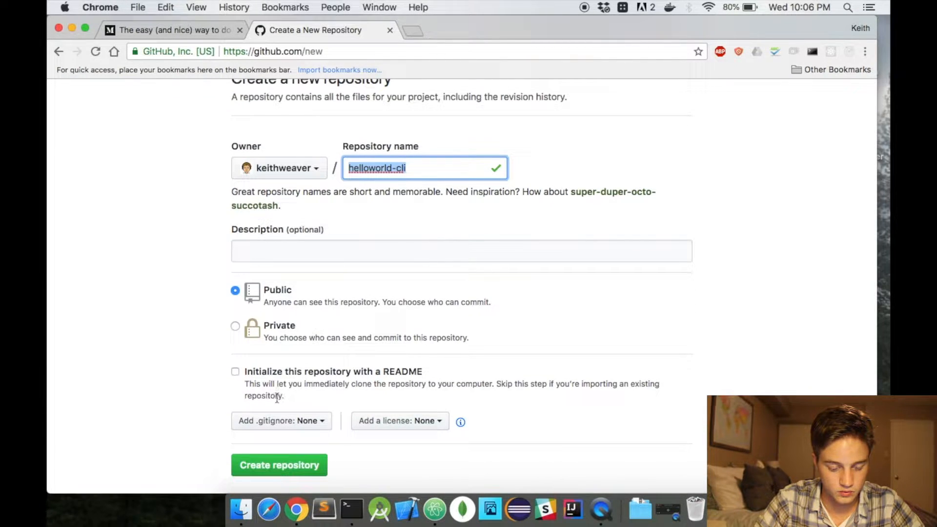
click(279, 465)
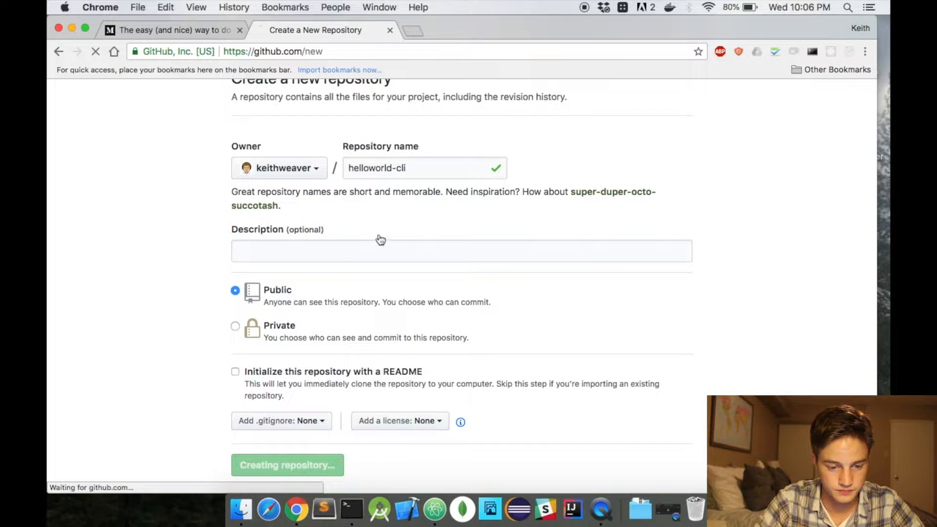
click(287, 465)
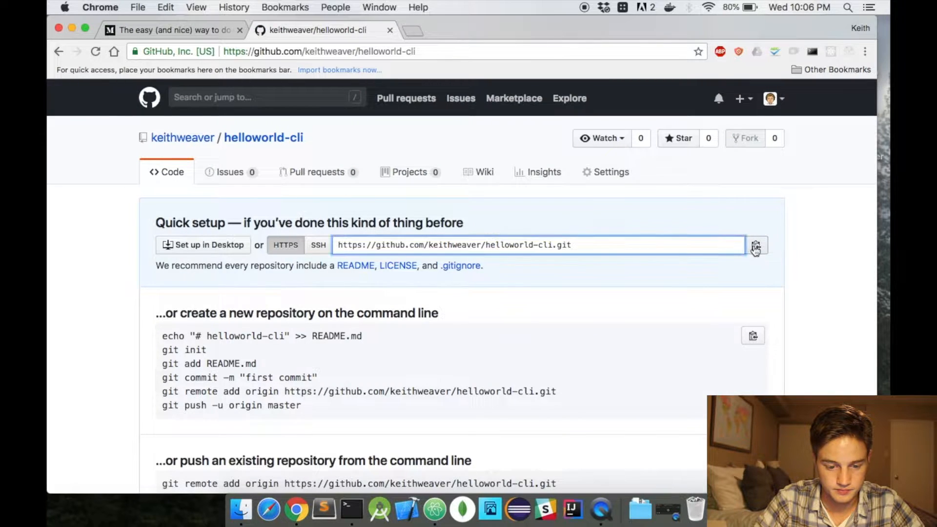
mouse_move(318, 495)
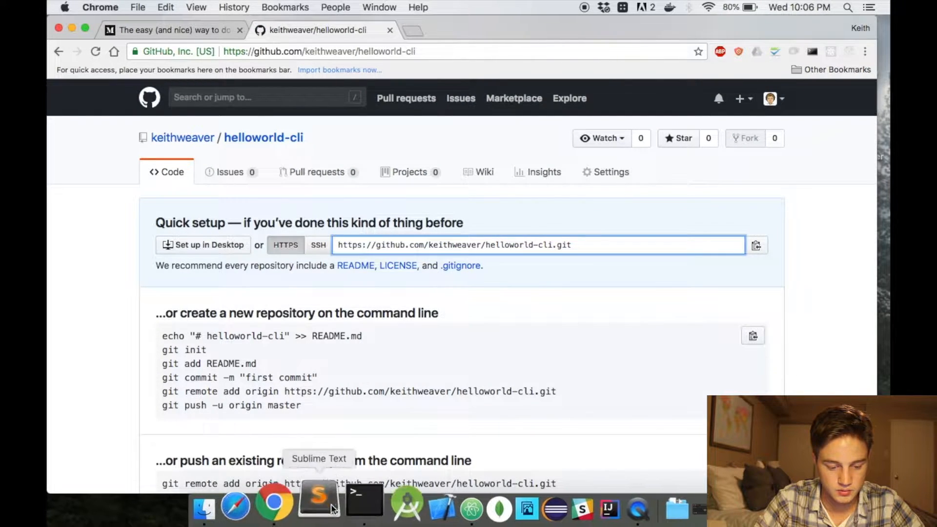
click(364, 495)
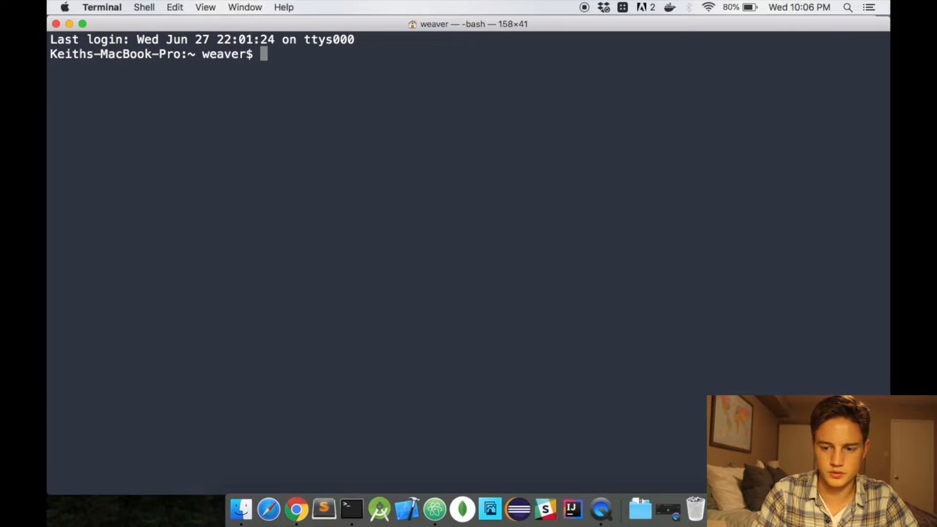
Clone helloworld-cli onto the Desktop and create README.md with a # HelloWorld heading
text(cd Desktop/)
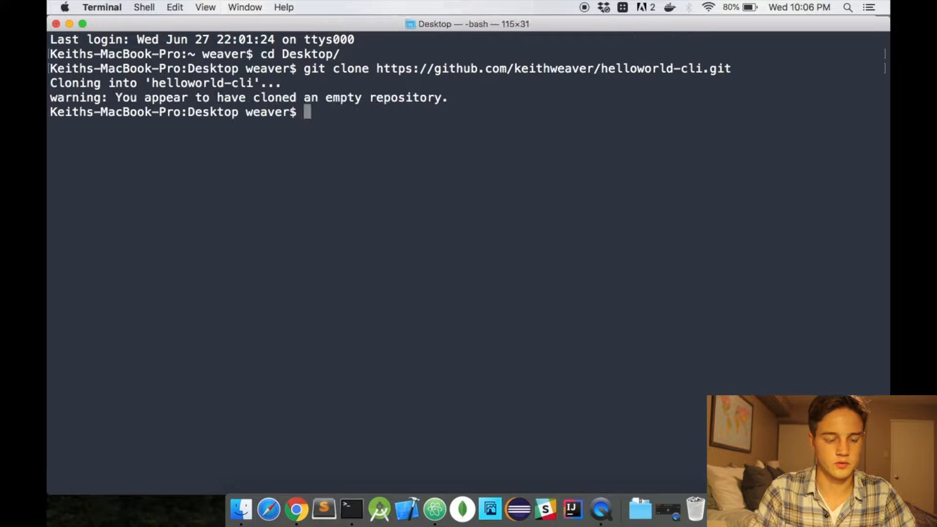
text(cd helloworld-cli/)
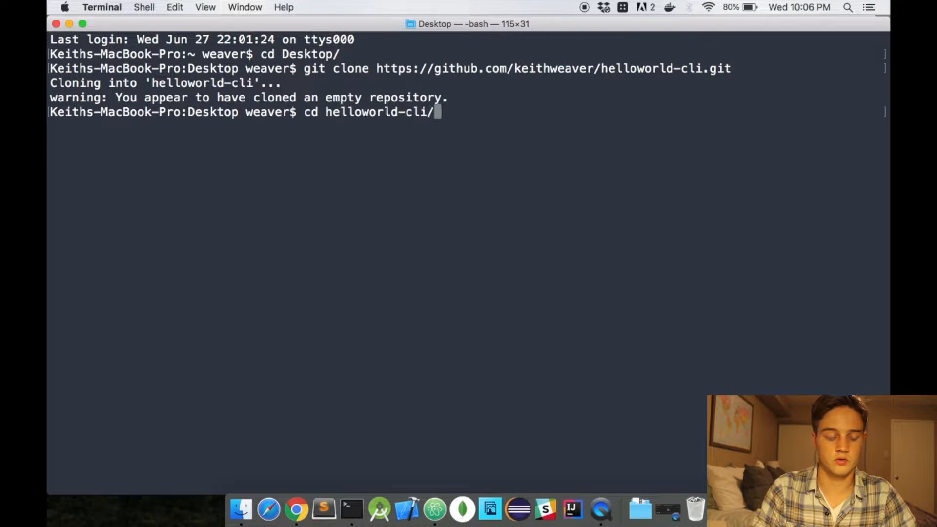
key(Return)
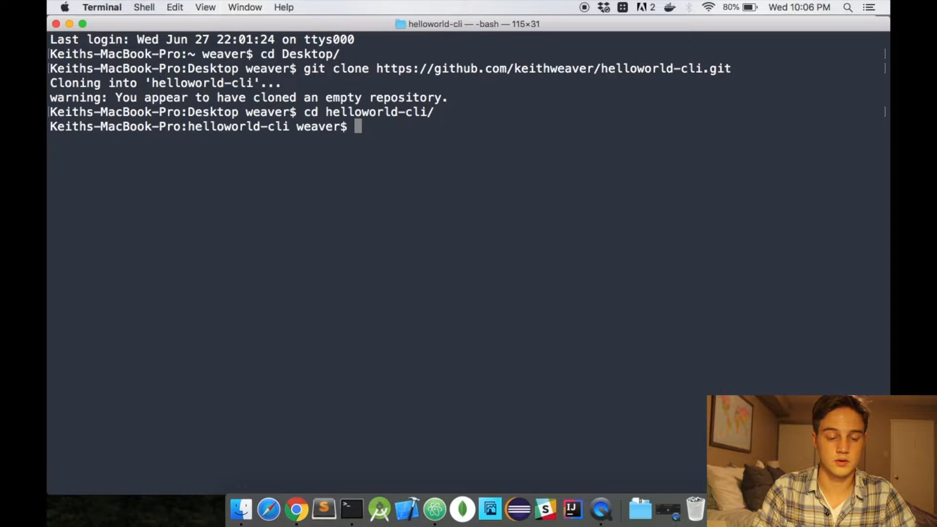
text(to)
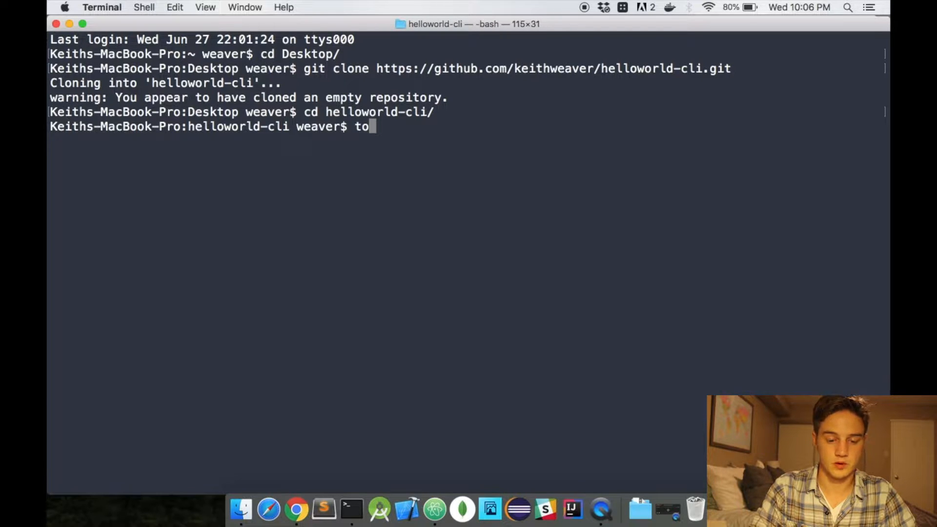
text(uch READM)
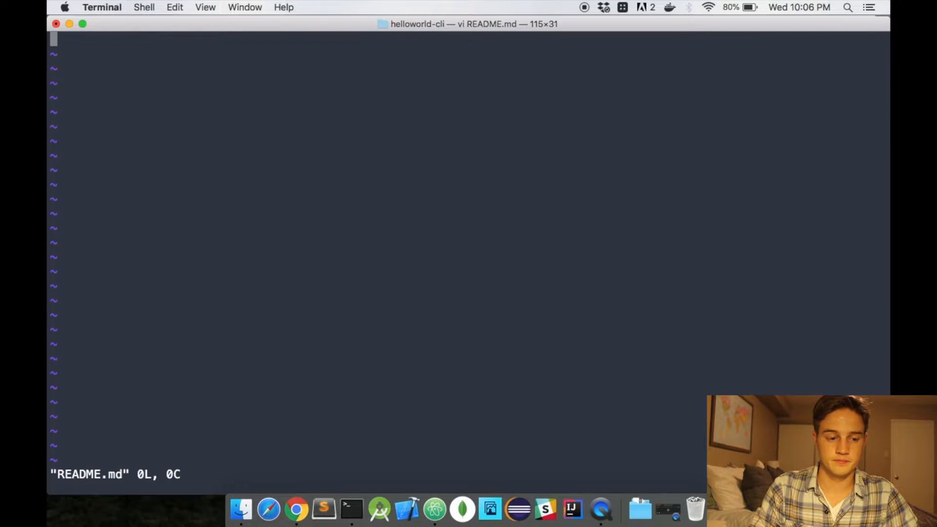
text(#)
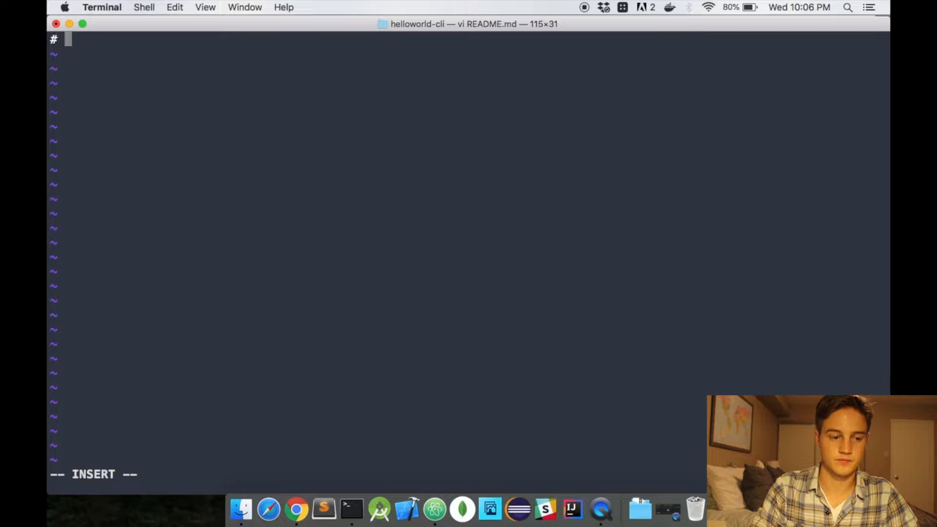
text(HelloWorld)
text(git a)
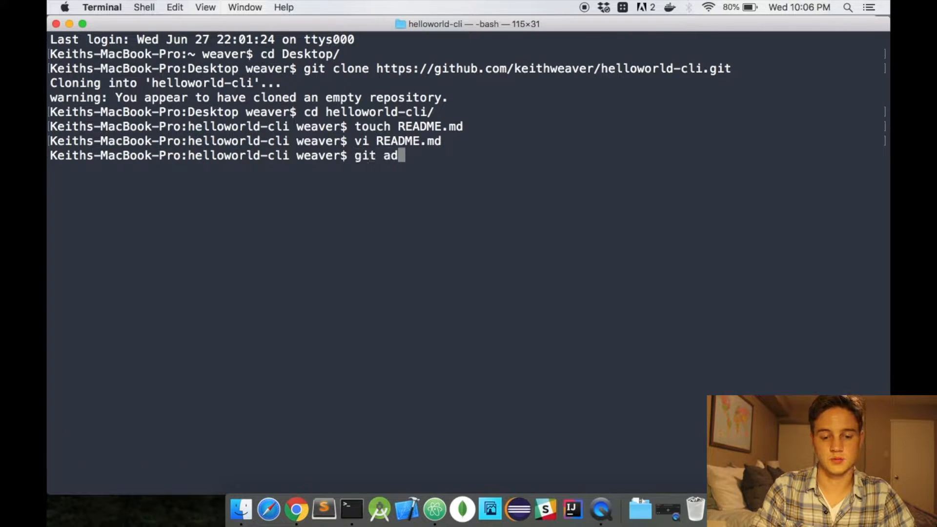
Stage all files, commit as "Let there be light" and push to GitHub
text(d --all)
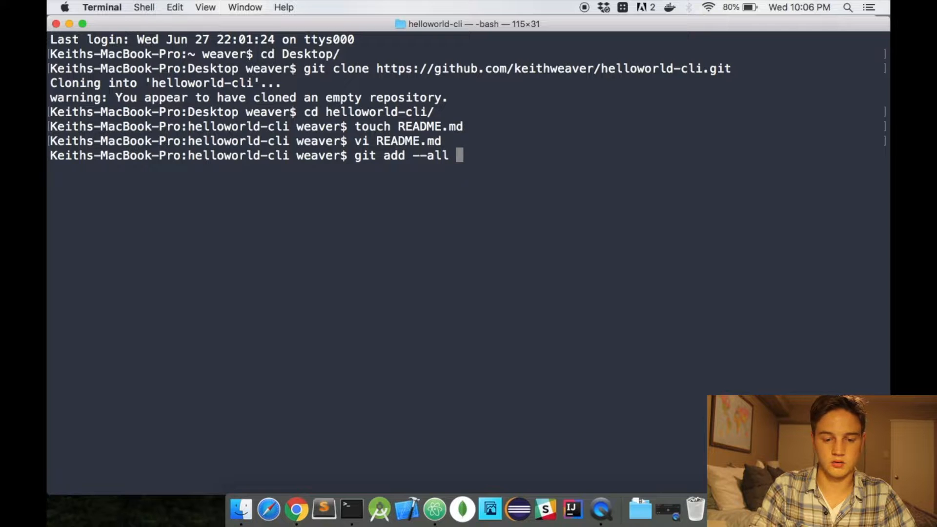
text(&& git)
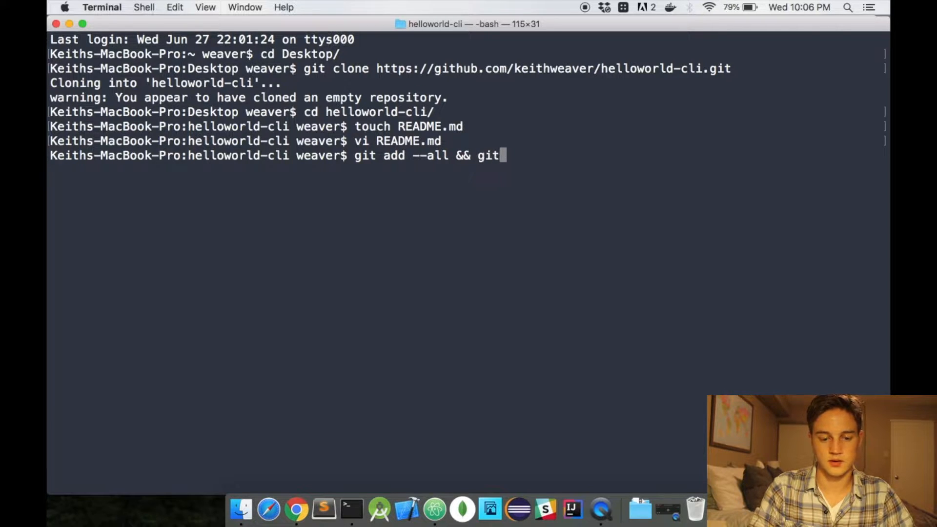
text(commit -m "L)
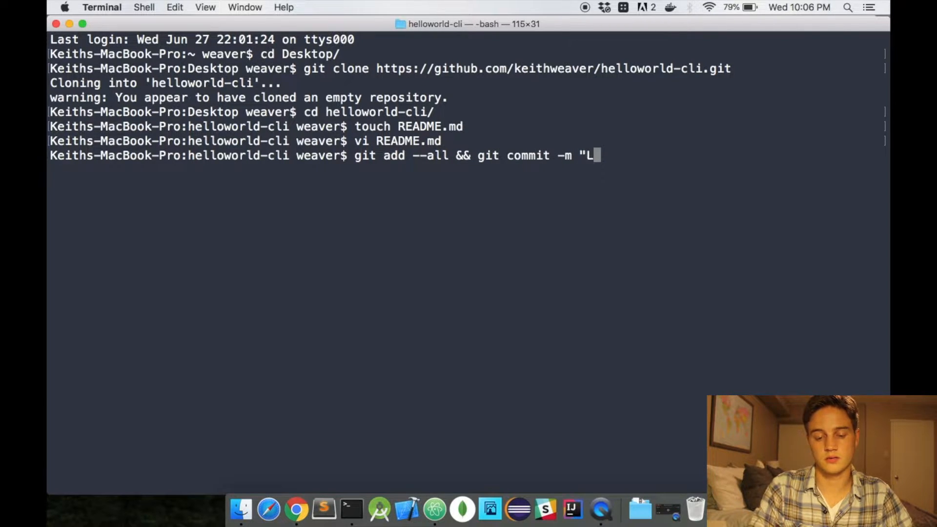
text(et there be light")
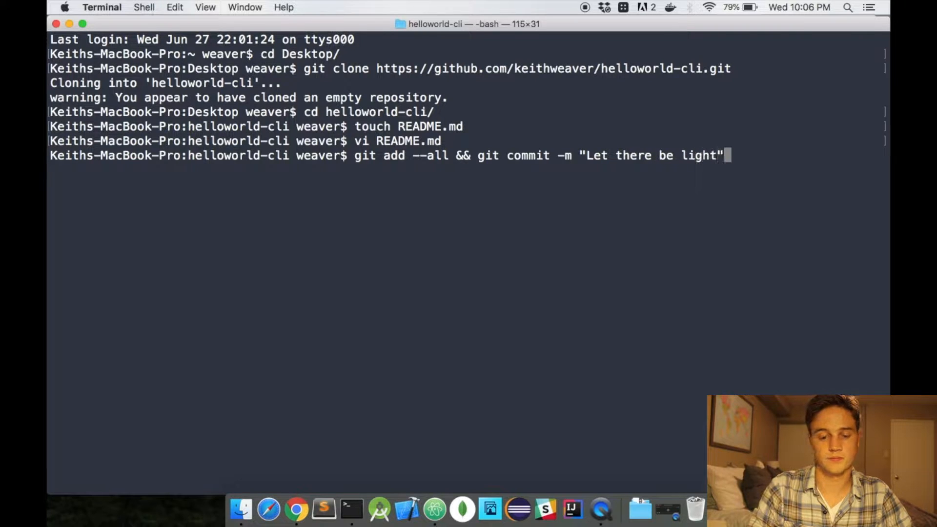
text(&& git push)
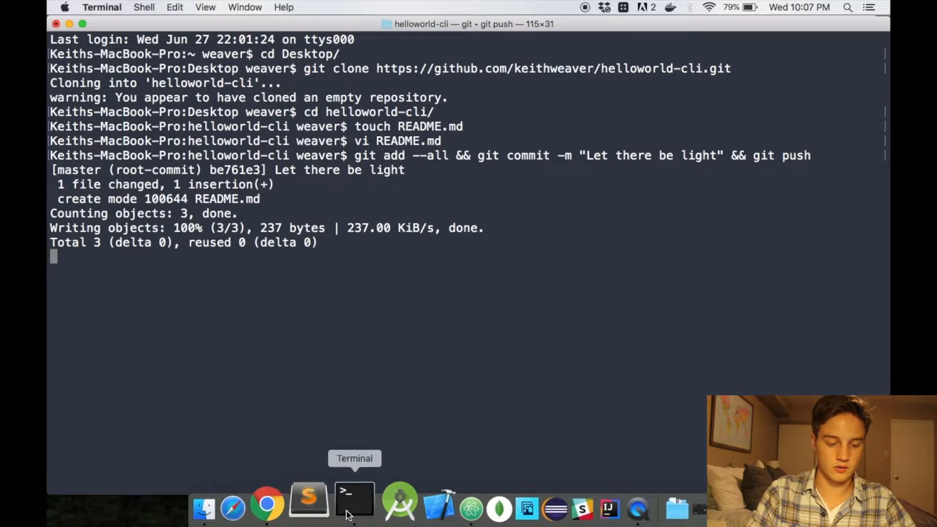
mouse_move(294, 497)
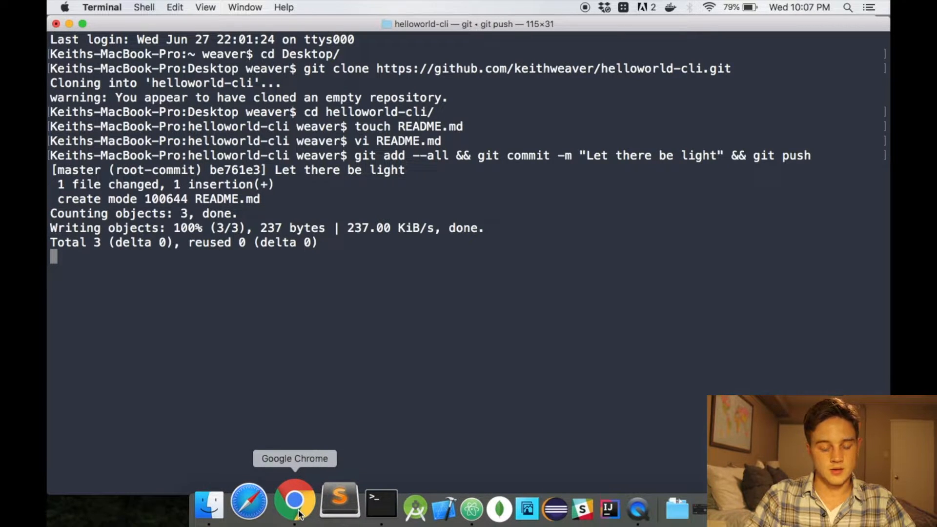
Add a .gitignore from the Python template and commit it directly to master on GitHub
click(293, 497)
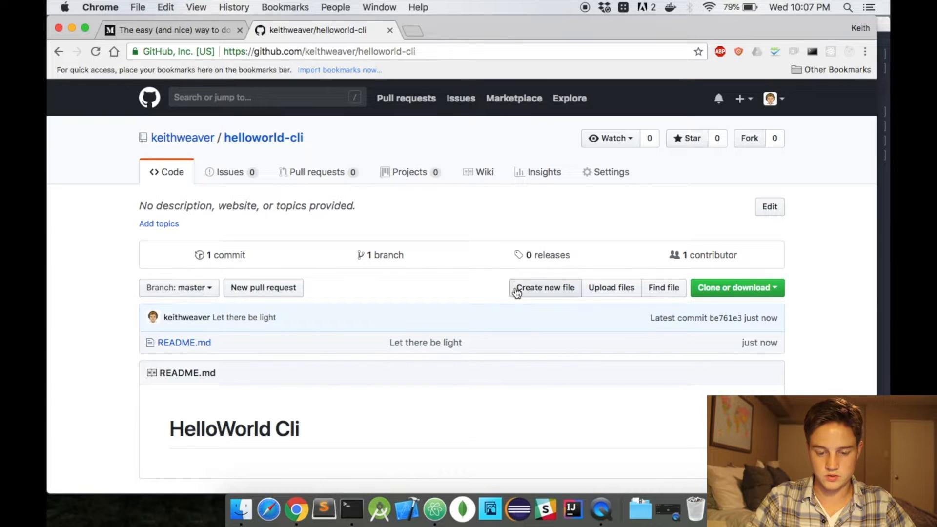
click(544, 287)
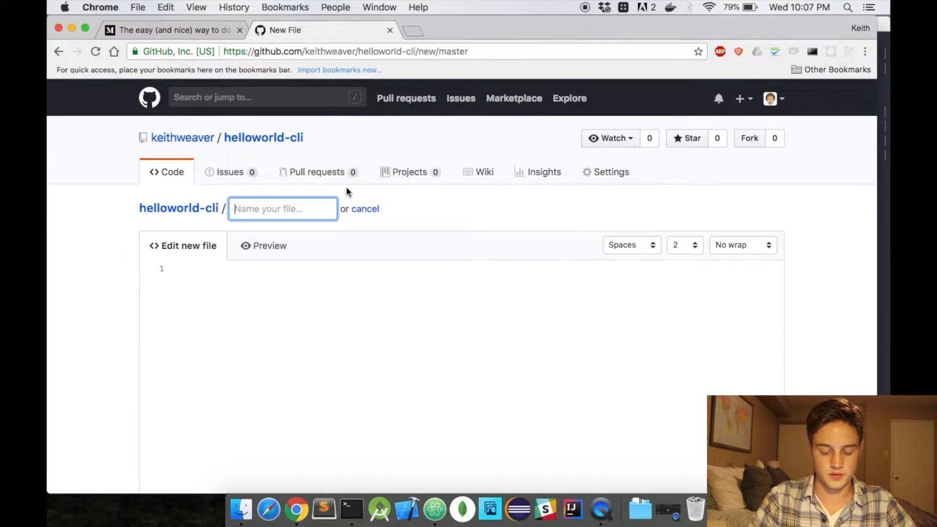
text(.gitignore)
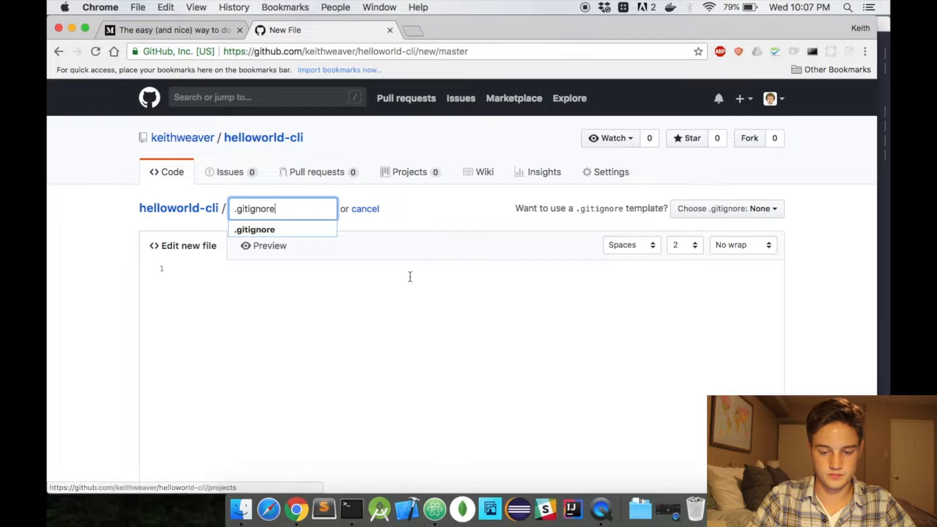
click(726, 208)
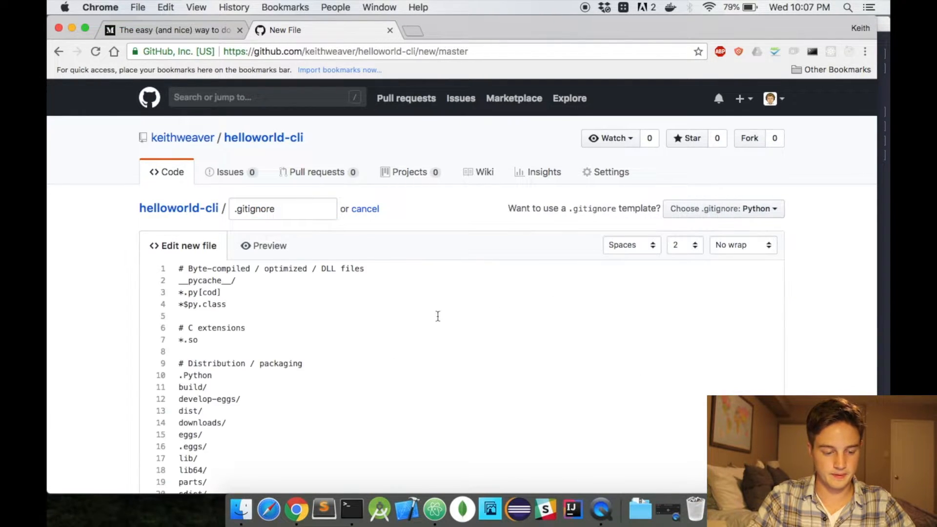
scroll(down, 3)
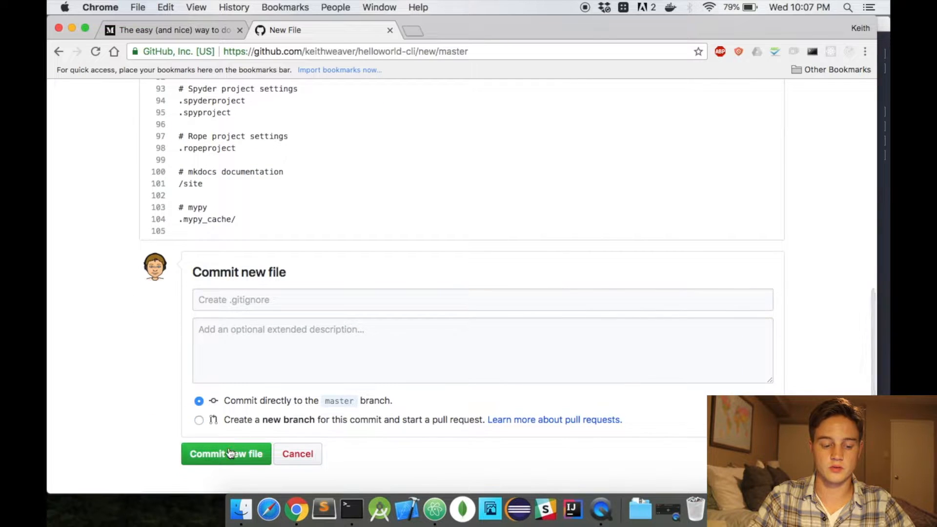
click(225, 454)
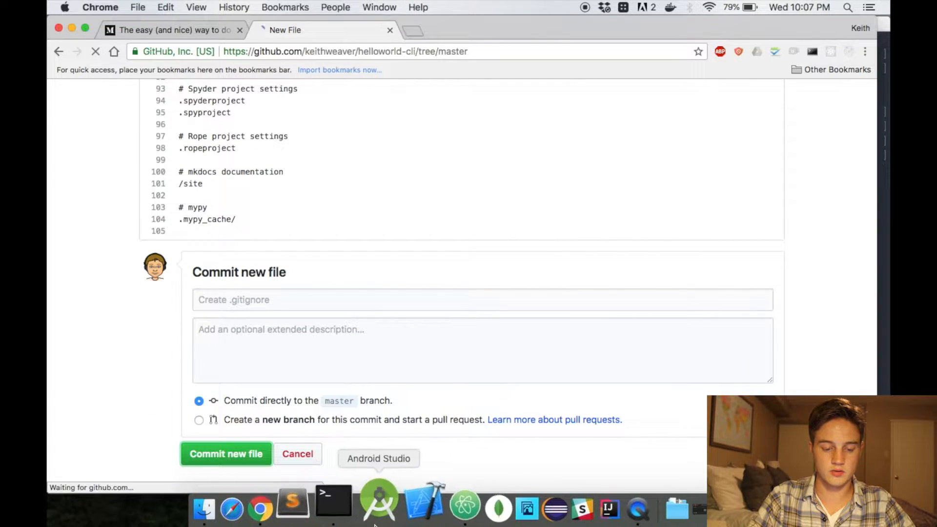
click(333, 510)
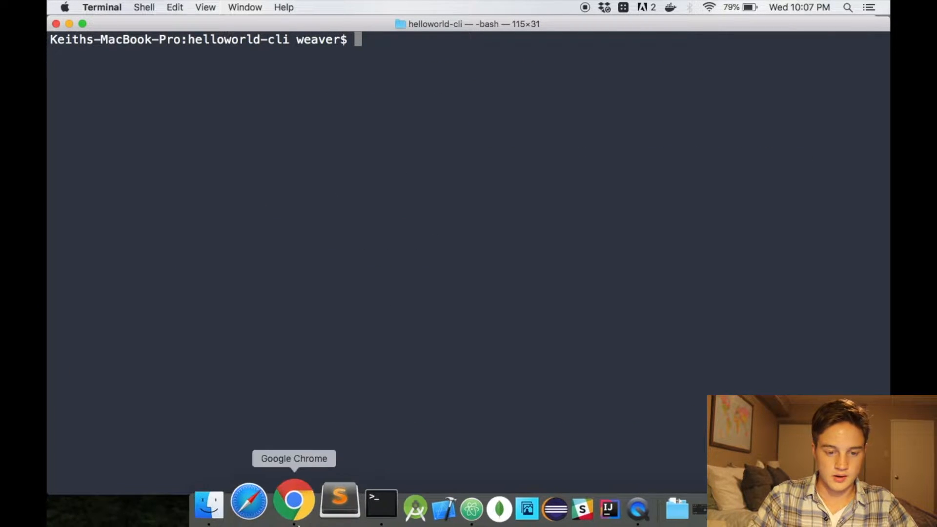
Scroll the Medium article to the pycli filesystem structure block, then launch Atom
click(293, 500)
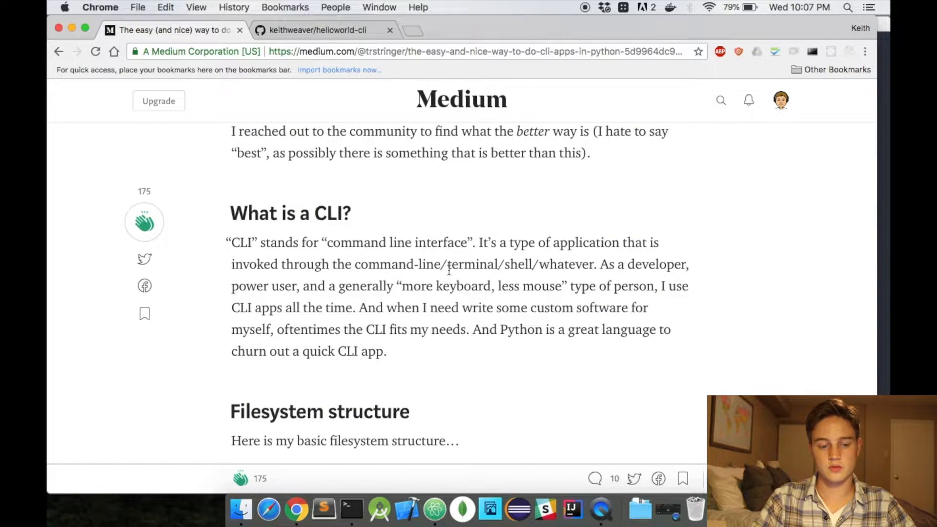
scroll(down, 3)
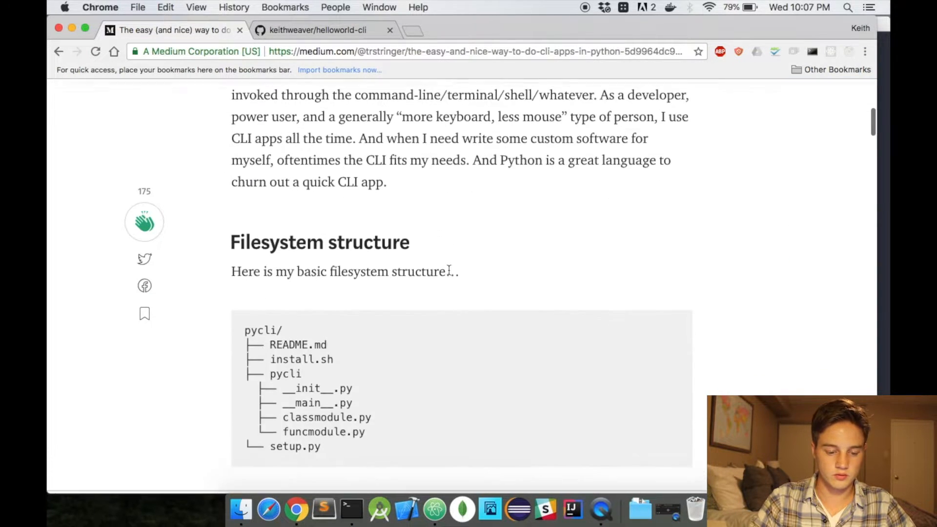
scroll(down, 3)
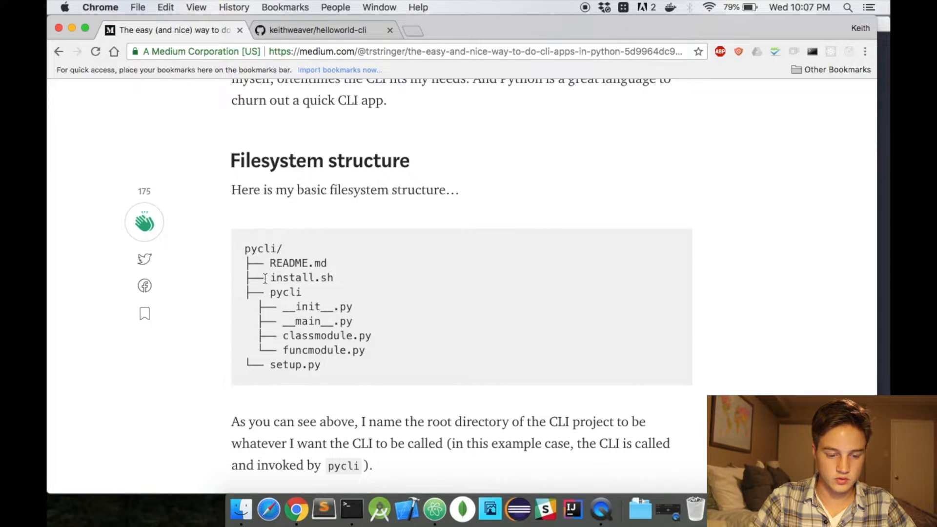
scroll(down, 3)
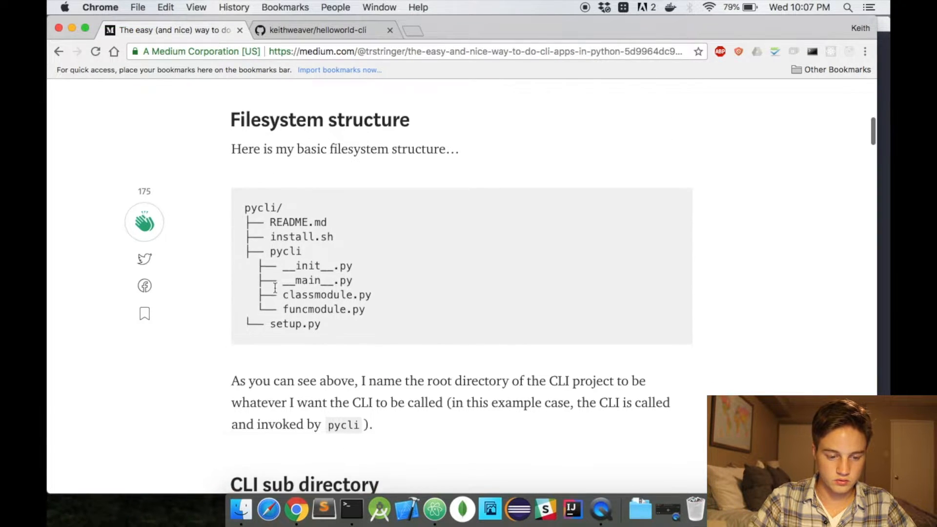
double_click(300, 236)
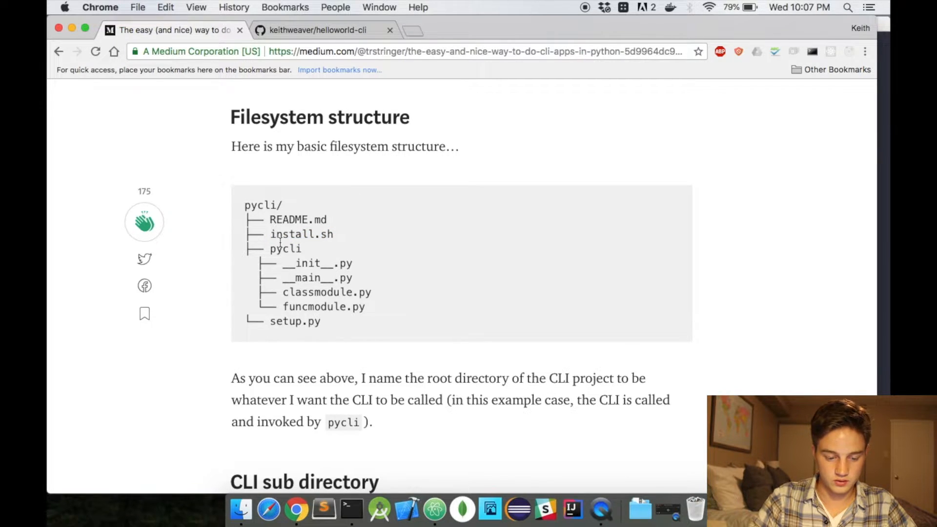
mouse_move(426, 501)
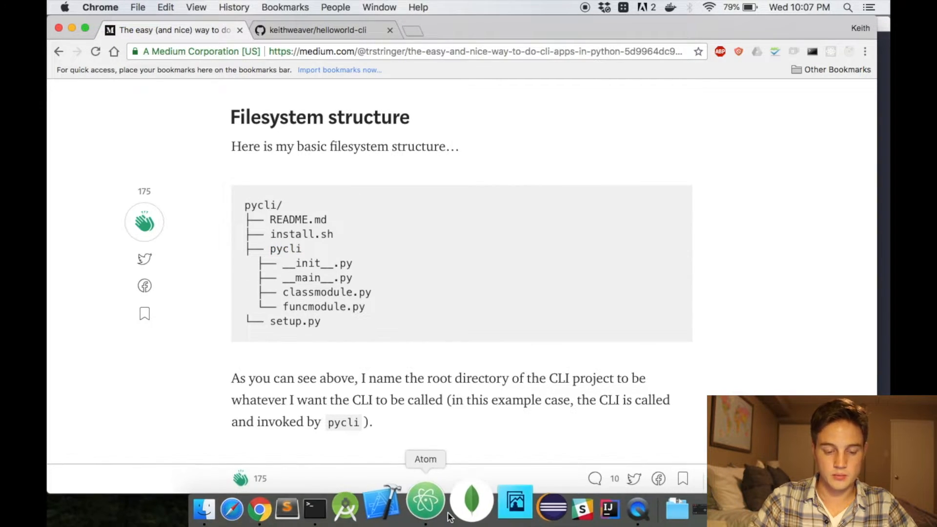
click(426, 505)
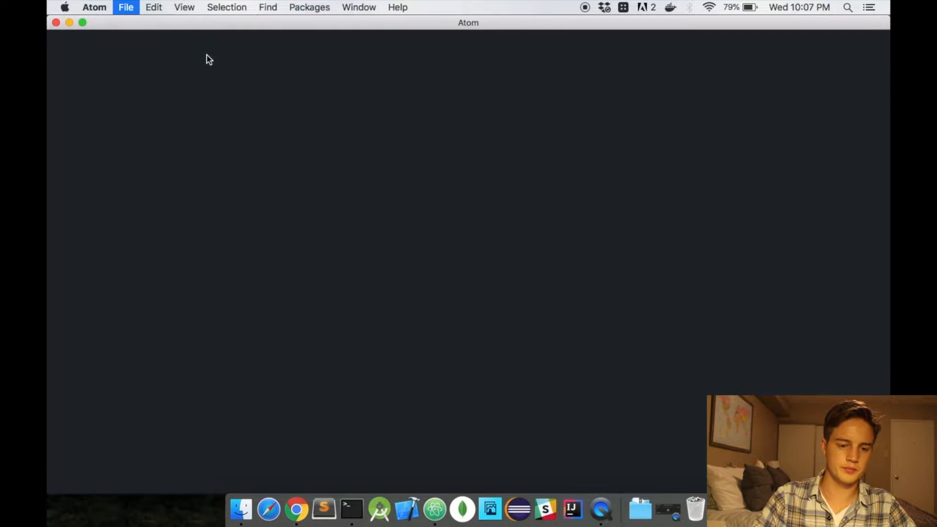
mouse_move(375, 42)
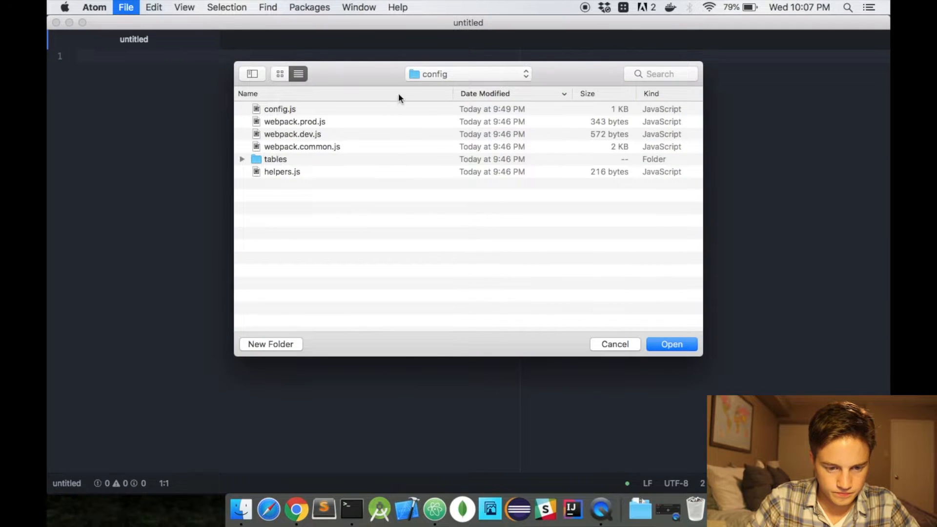
Open the Desktop's helloworld-cli folder as the Atom project
click(467, 73)
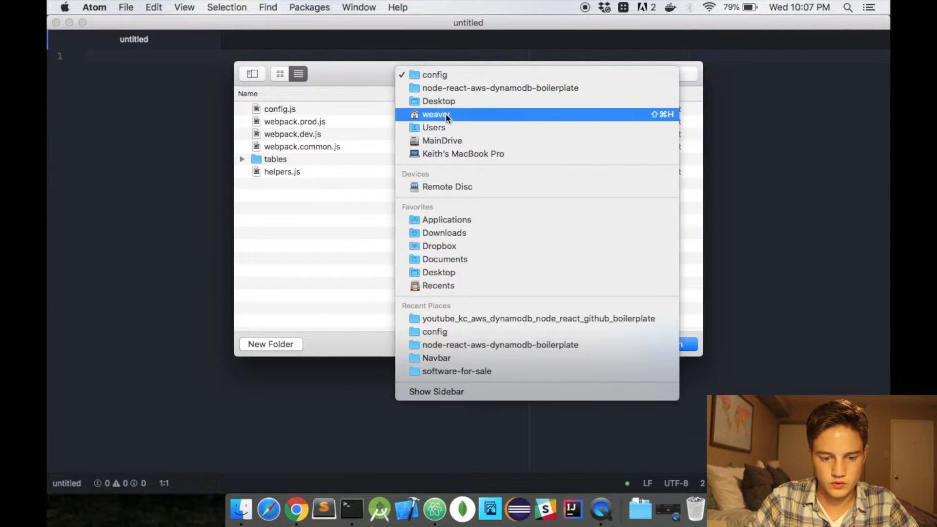
click(438, 100)
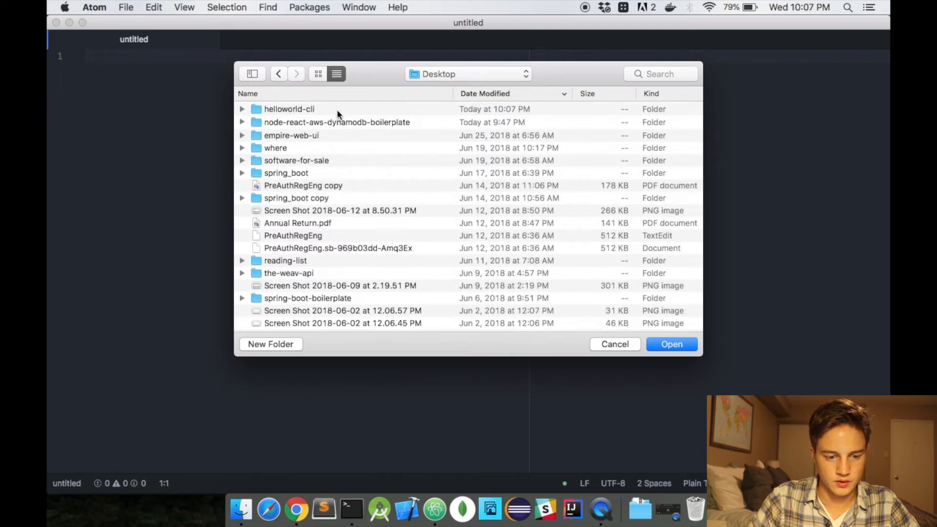
click(672, 344)
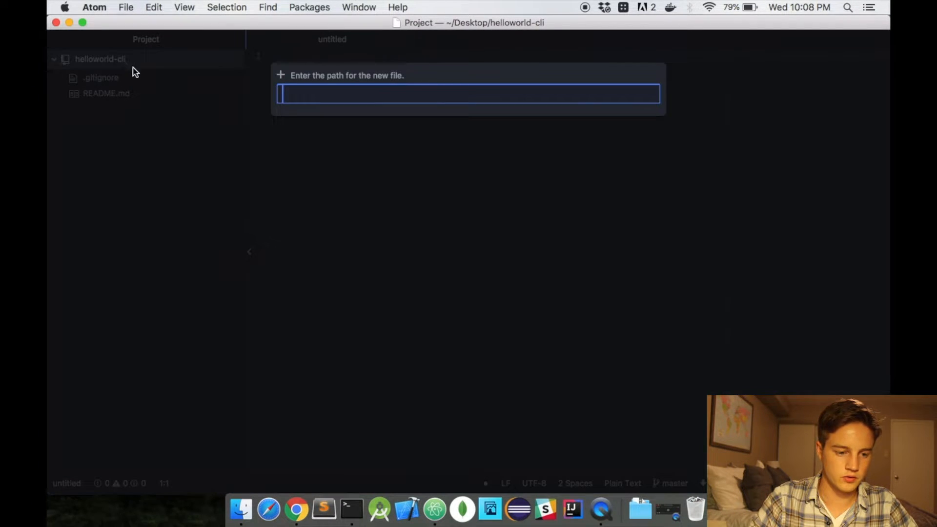
Create setup.py and a new helloworld folder at the project root
text(set)
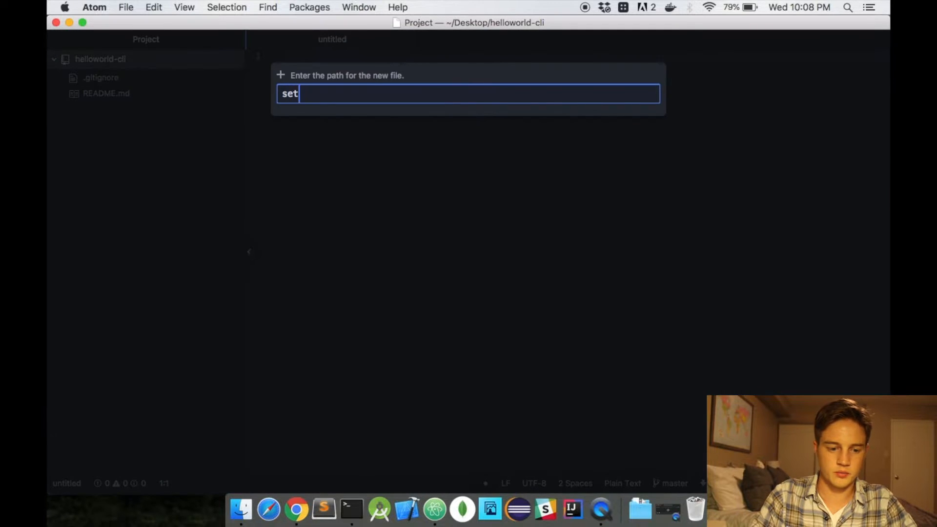
right_click(100, 58)
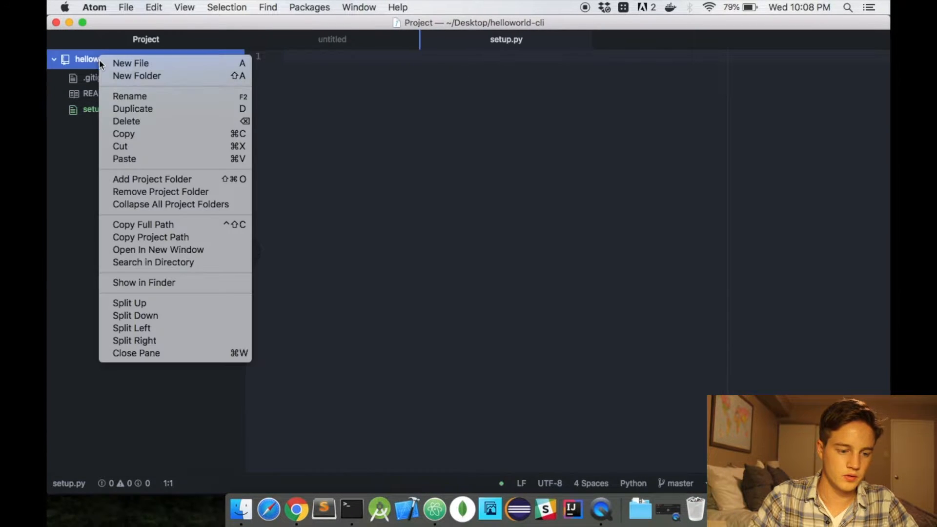
click(137, 75)
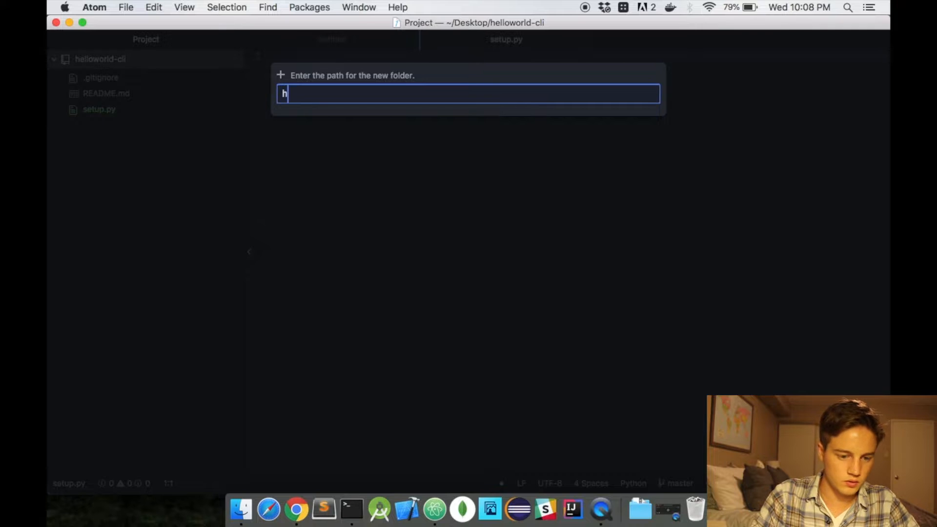
text(elloworld-cli)
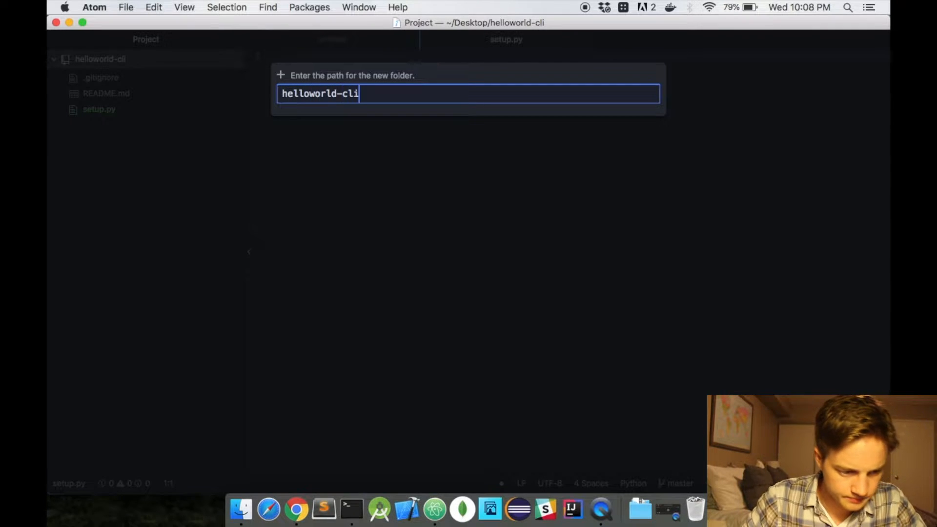
key(Return)
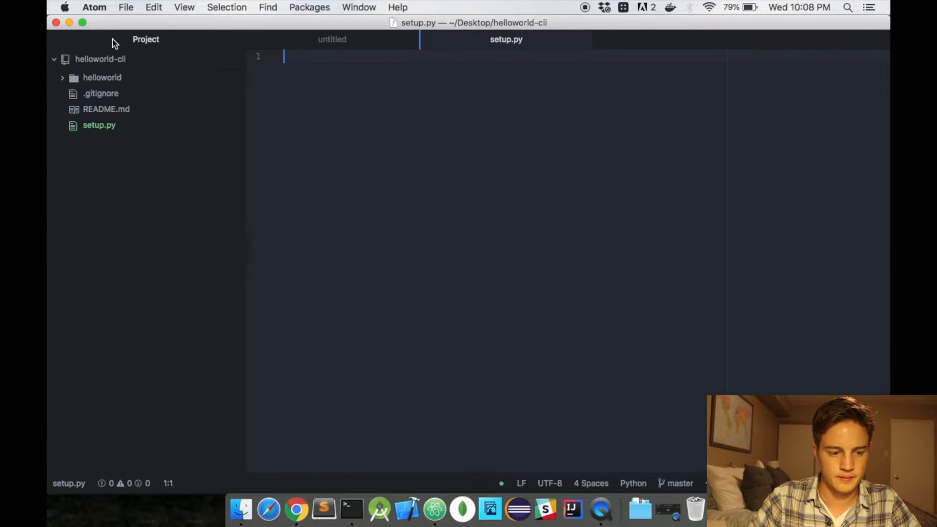
click(296, 509)
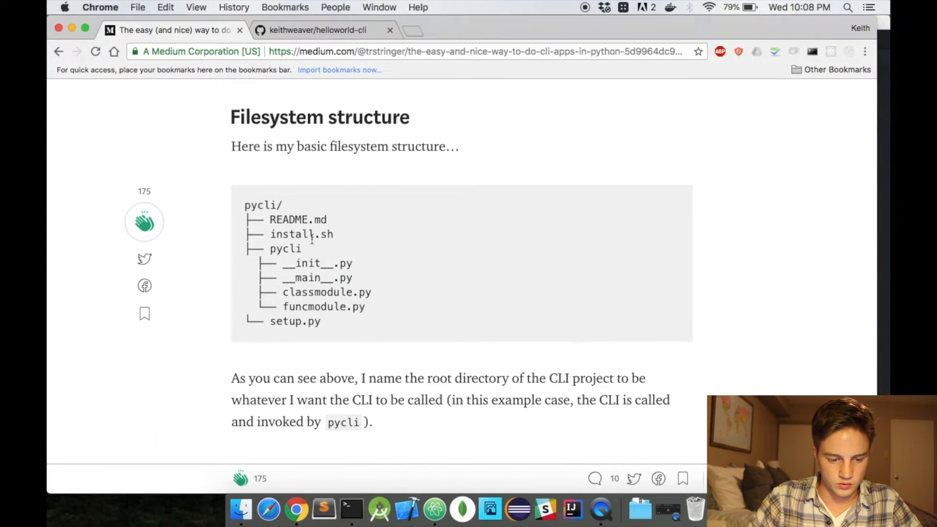
Add install.sh plus __init__.py and __main__.py inside the helloworld folder, following the article
double_click(302, 233)
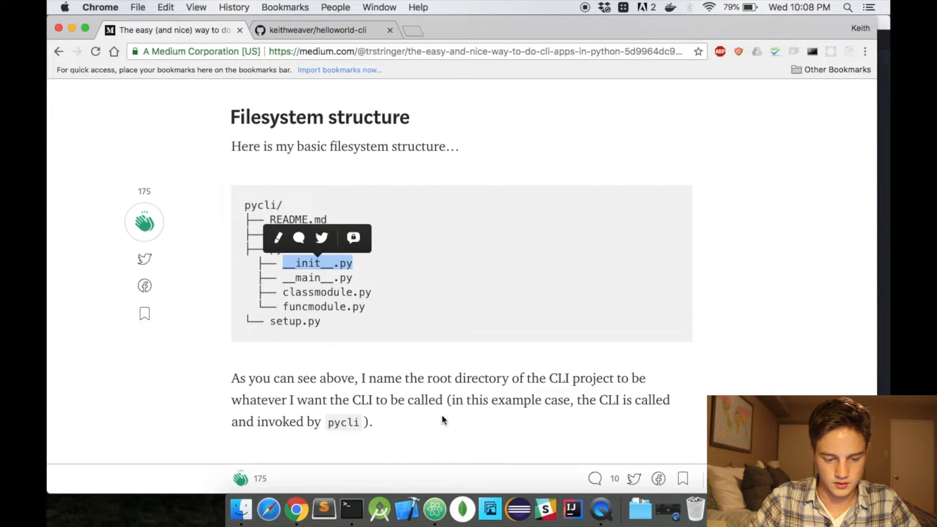
click(431, 510)
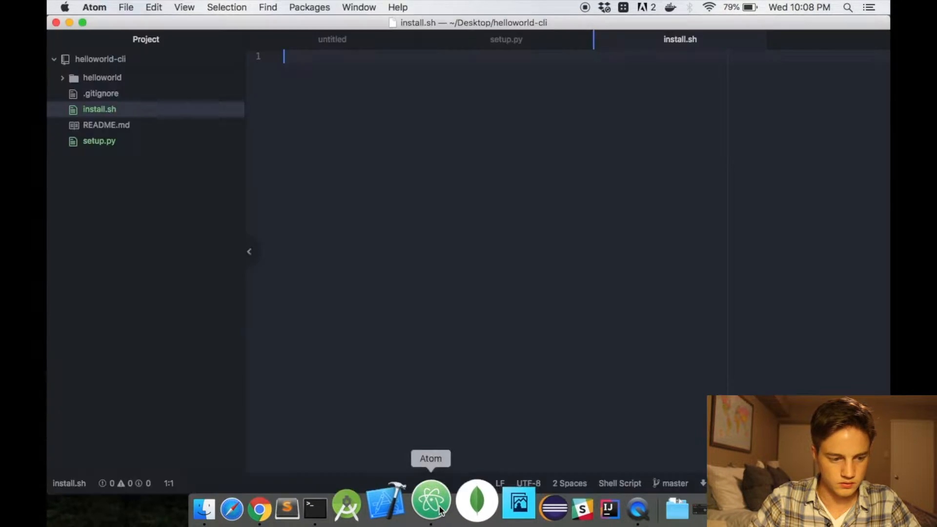
right_click(102, 78)
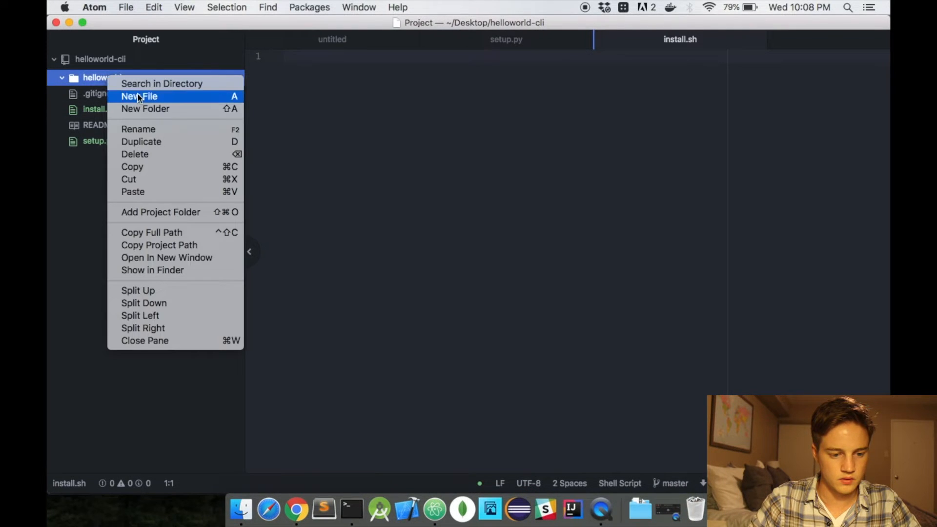
click(138, 96)
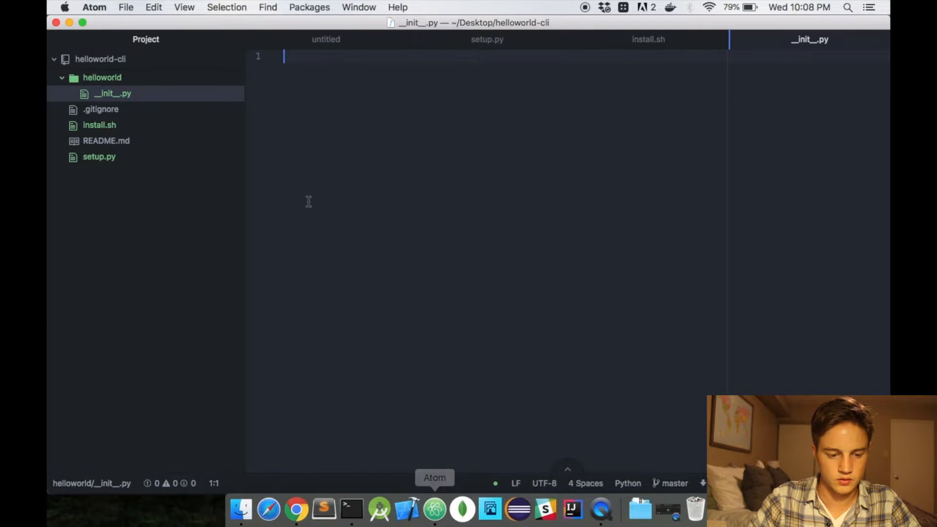
click(296, 510)
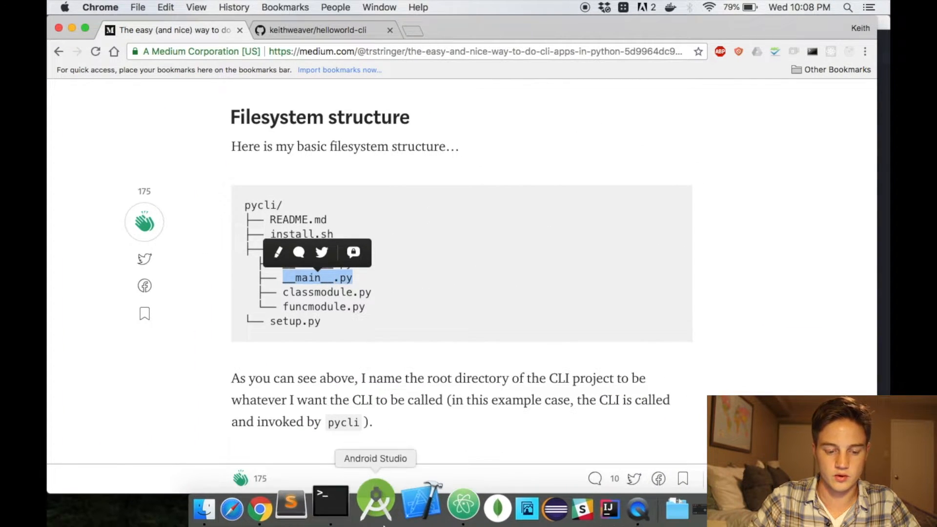
mouse_move(384, 279)
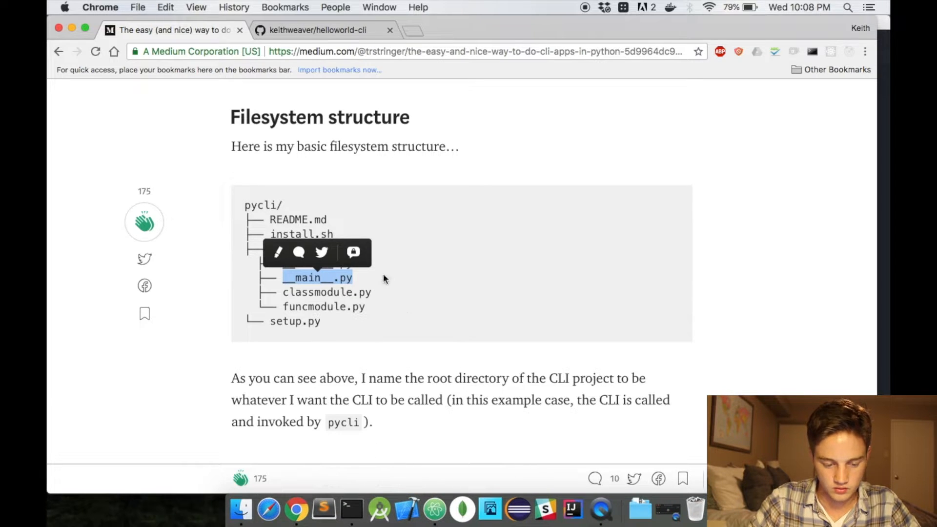
mouse_move(438, 506)
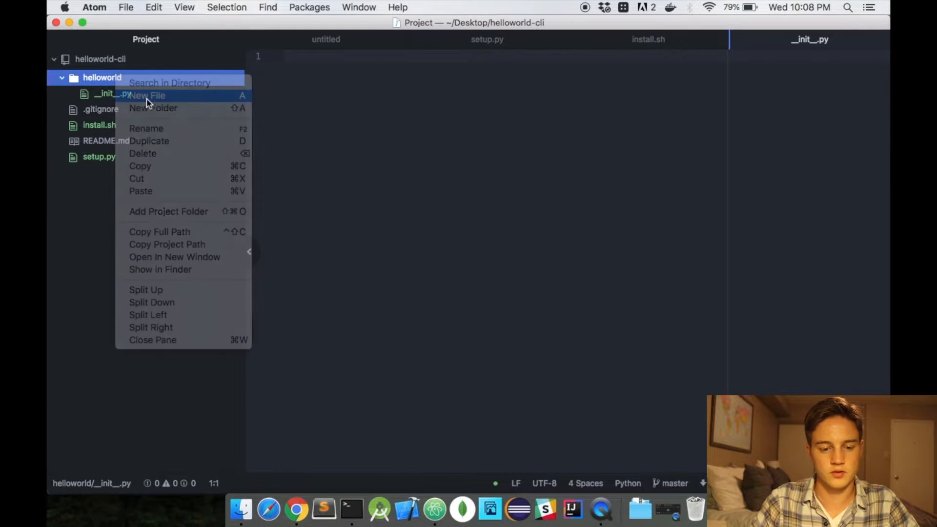
click(148, 95)
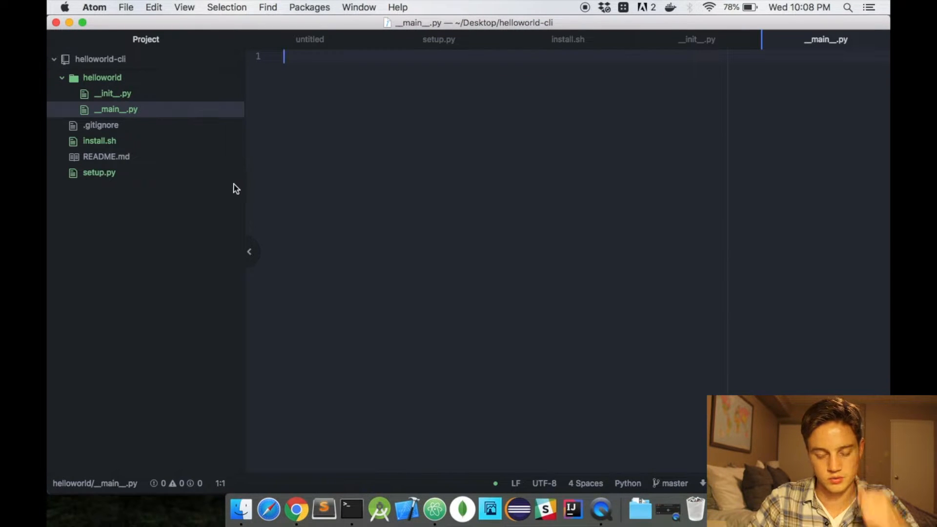
click(297, 509)
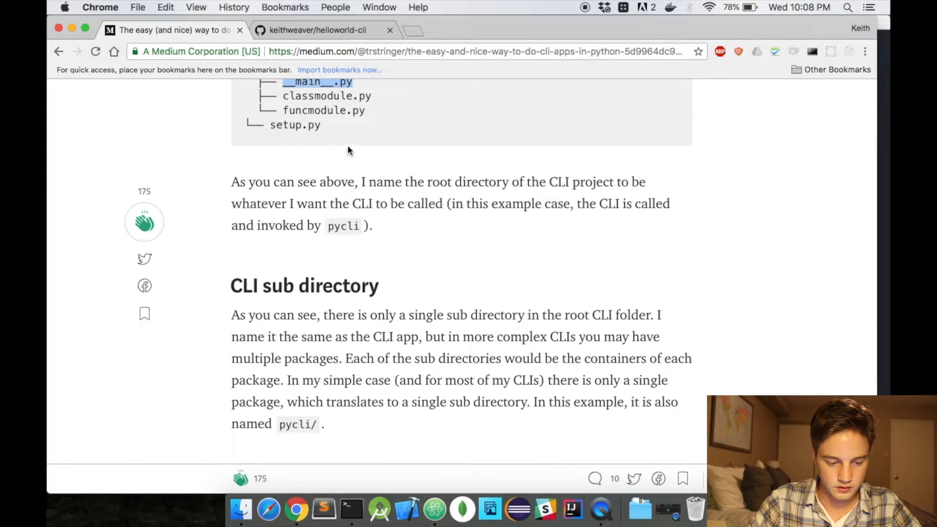
Scroll the article to read the __main__.py section and its example code
scroll(down, 3)
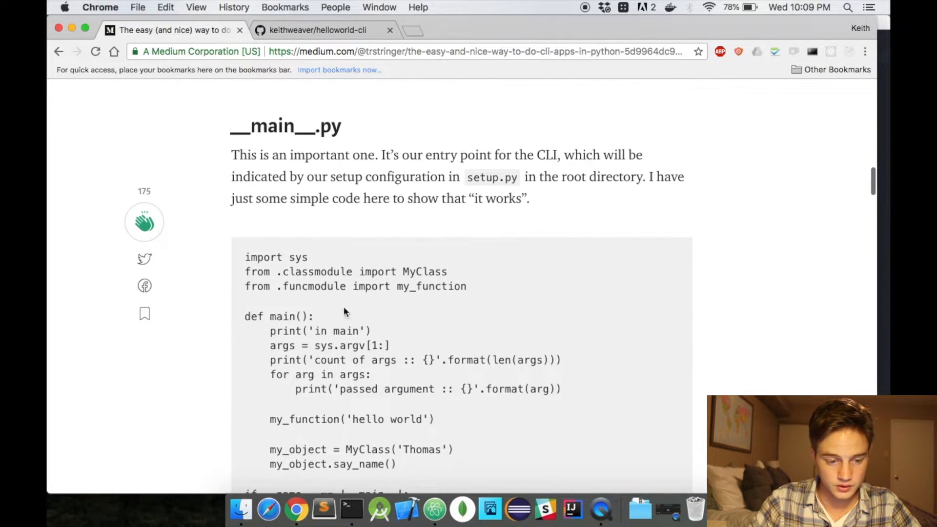
scroll(up, 3)
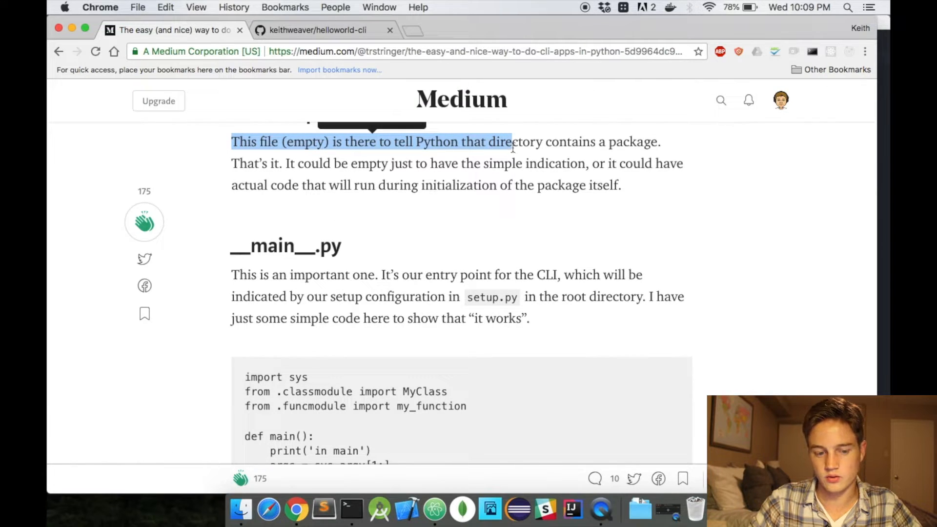
scroll(up, 3)
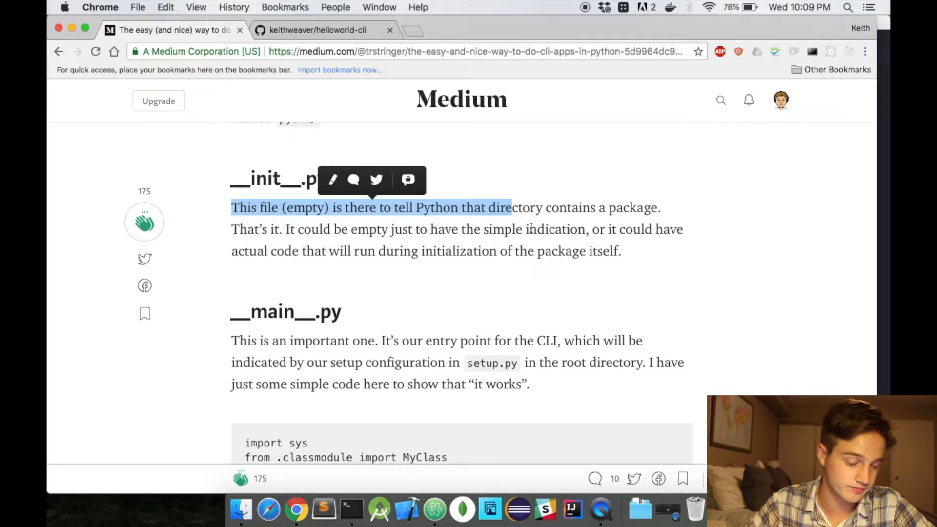
scroll(down, 3)
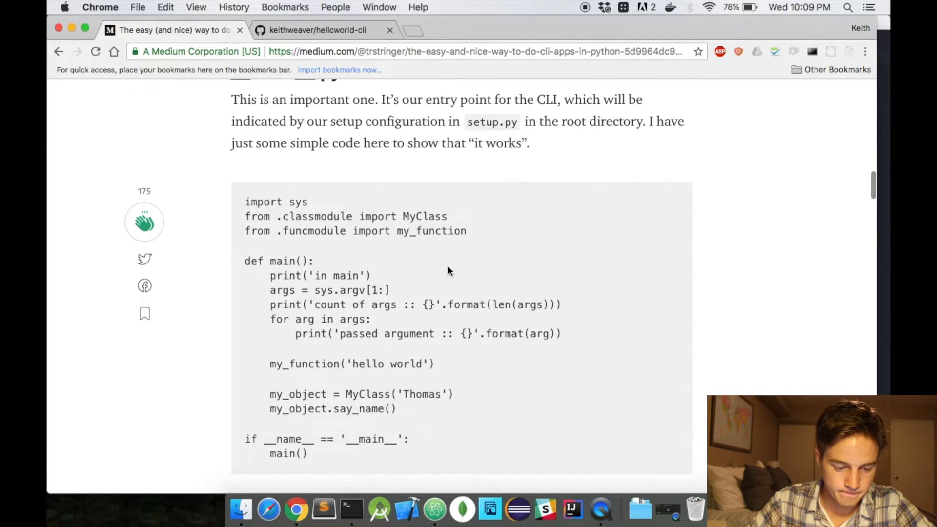
mouse_move(256, 211)
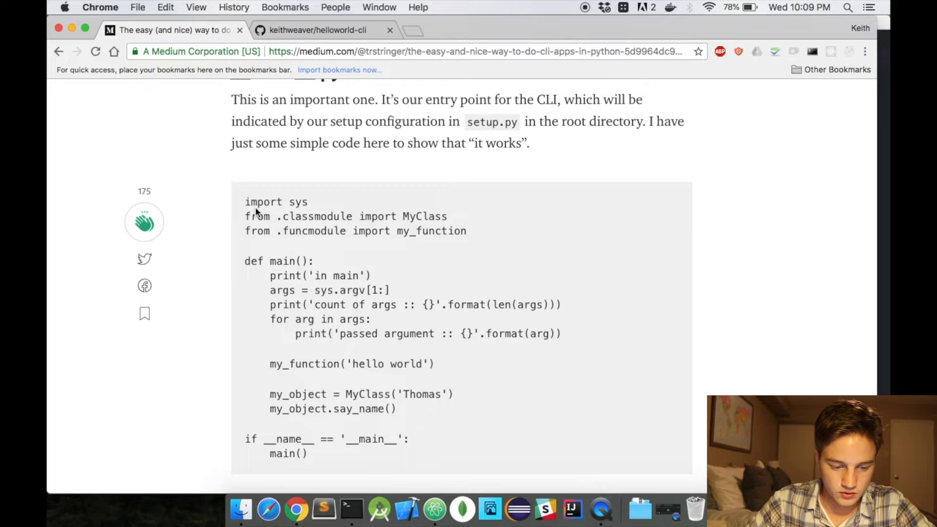
scroll(down, 3)
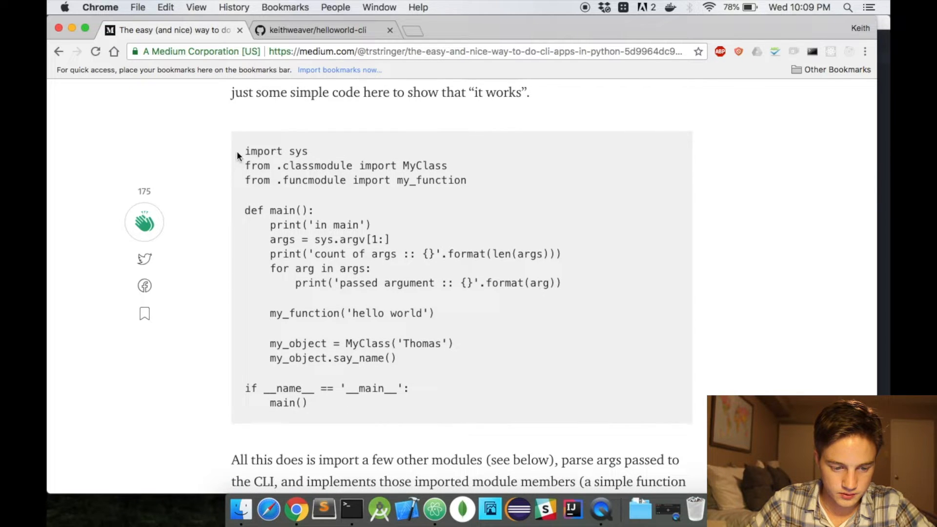
scroll(down, 3)
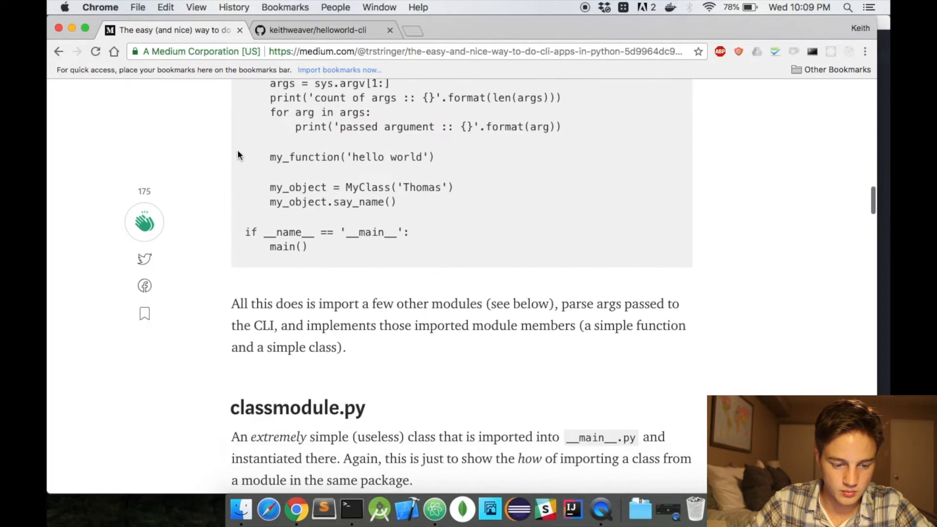
scroll(up, 3)
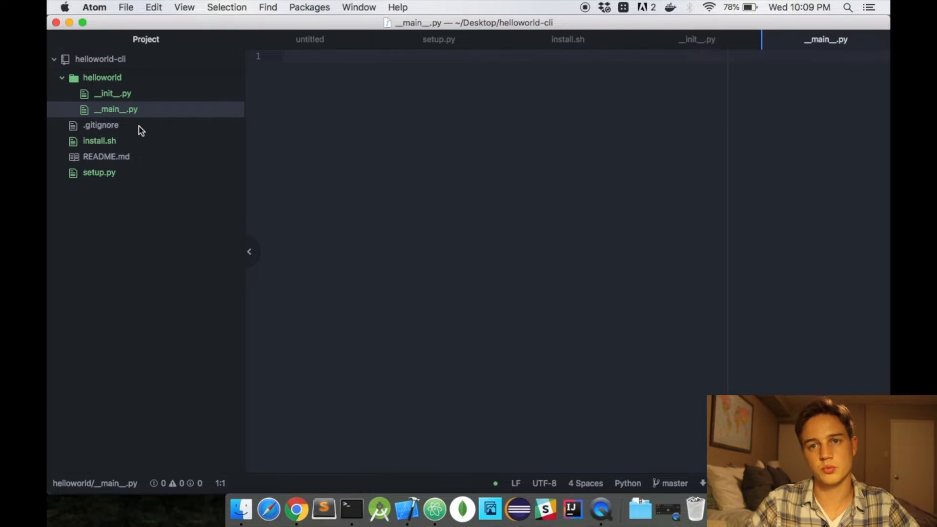
click(284, 57)
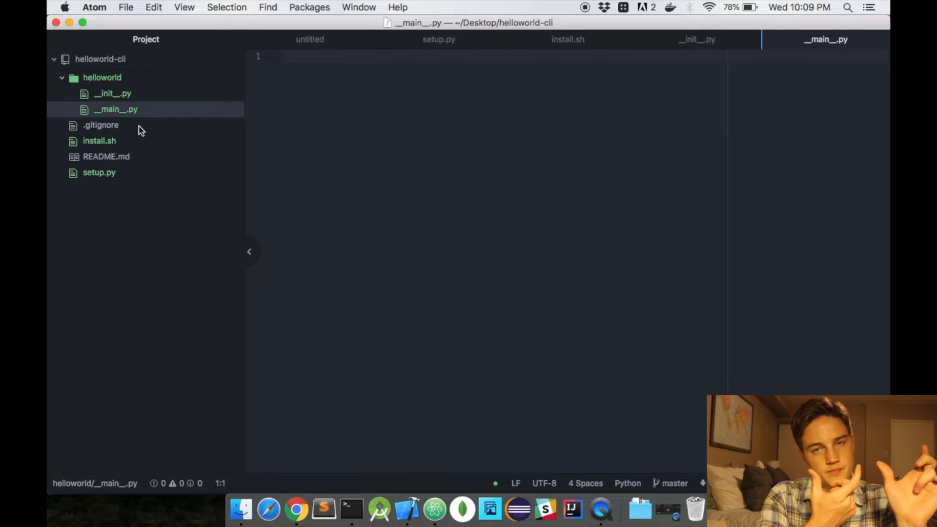
click(284, 57)
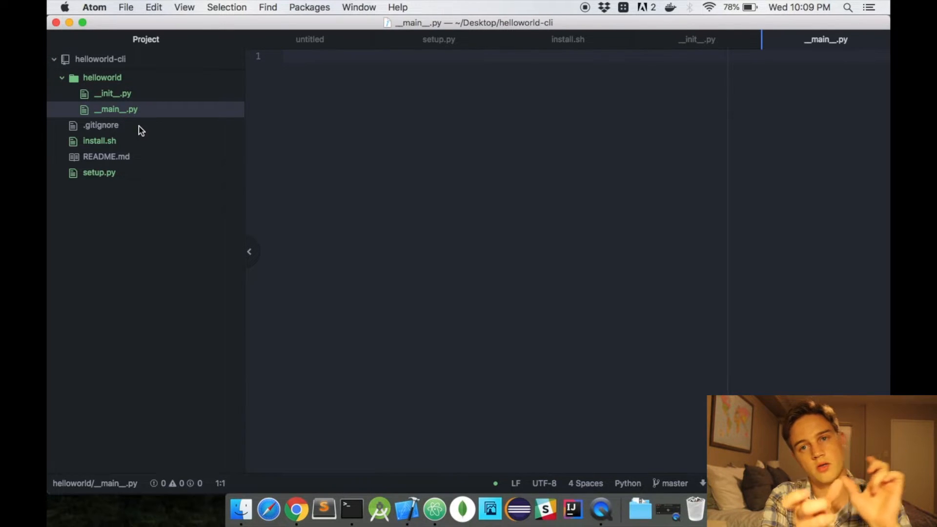
click(284, 56)
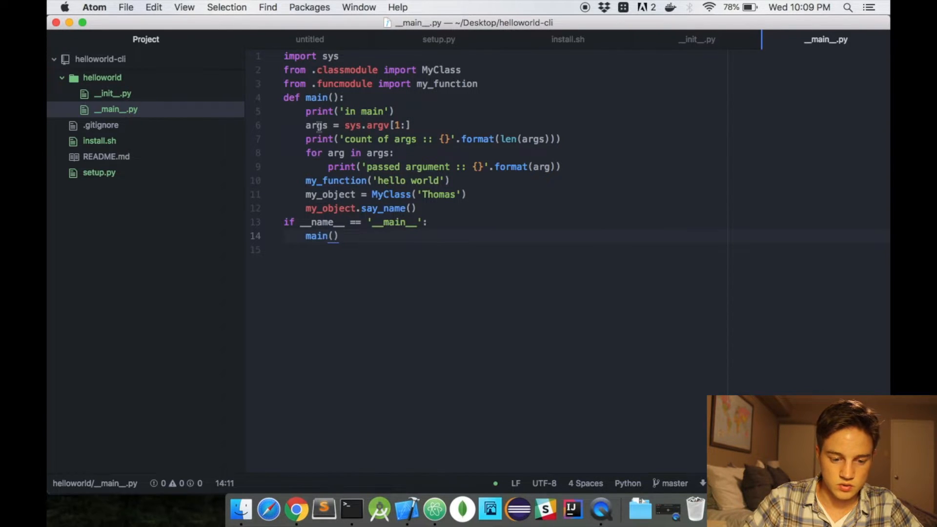
Comment out the classmodule/funcmodule imports and the my_function/MyClass calls with Cmd+/
click(340, 235)
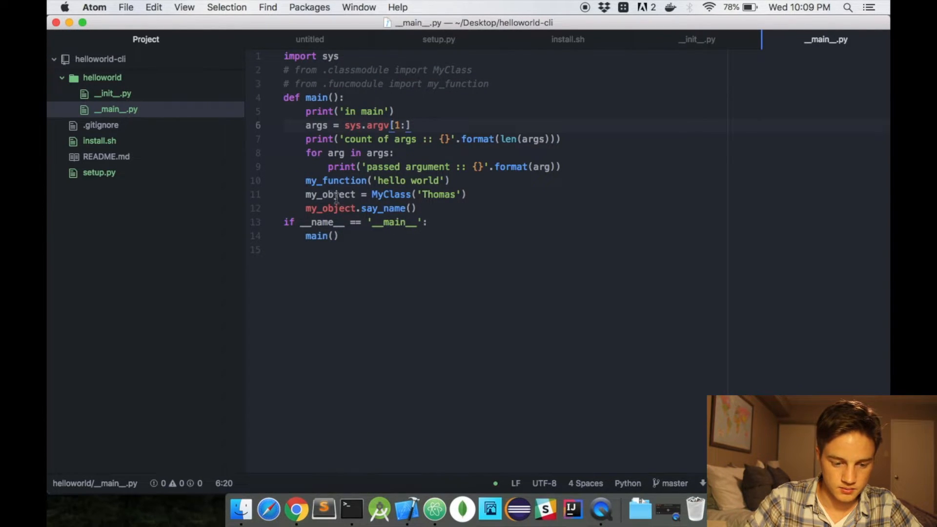
key(cmd+/)
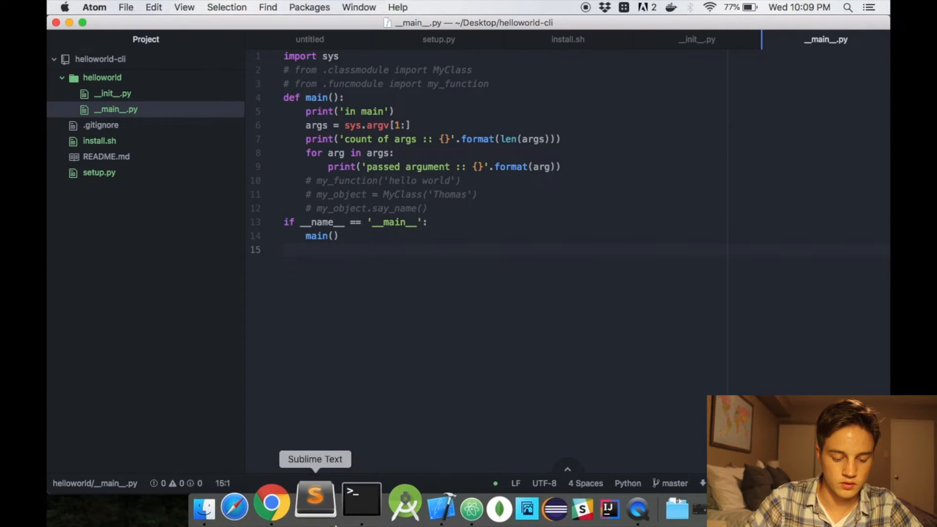
click(298, 249)
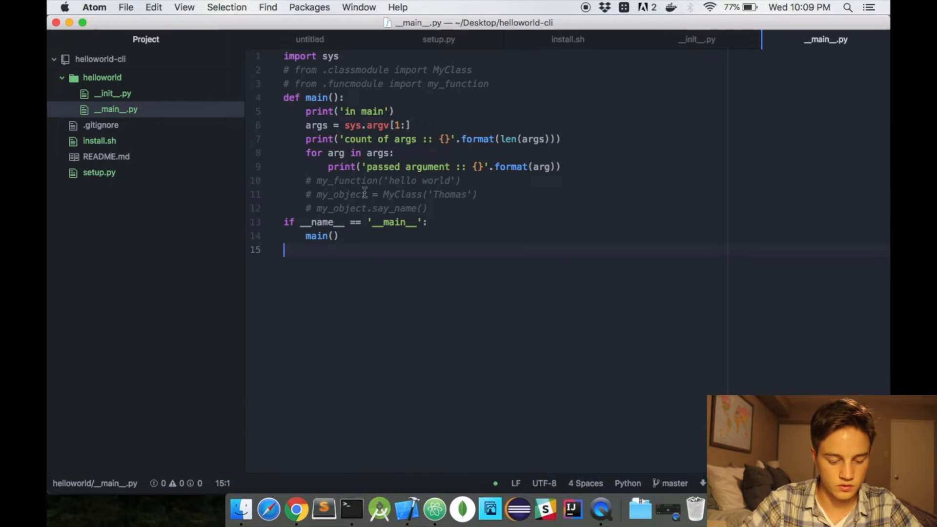
click(296, 510)
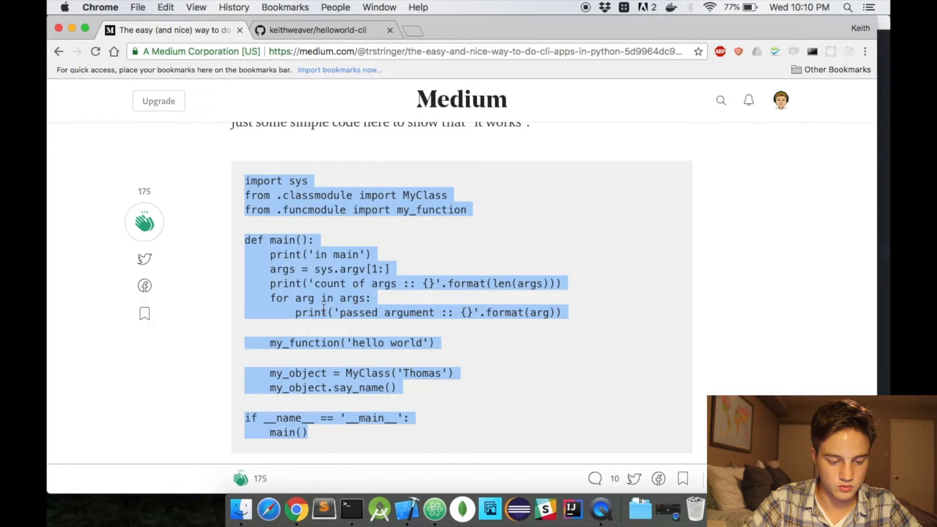
Bring the article's setup.py example over to setup.py in Atom
scroll(down, 3)
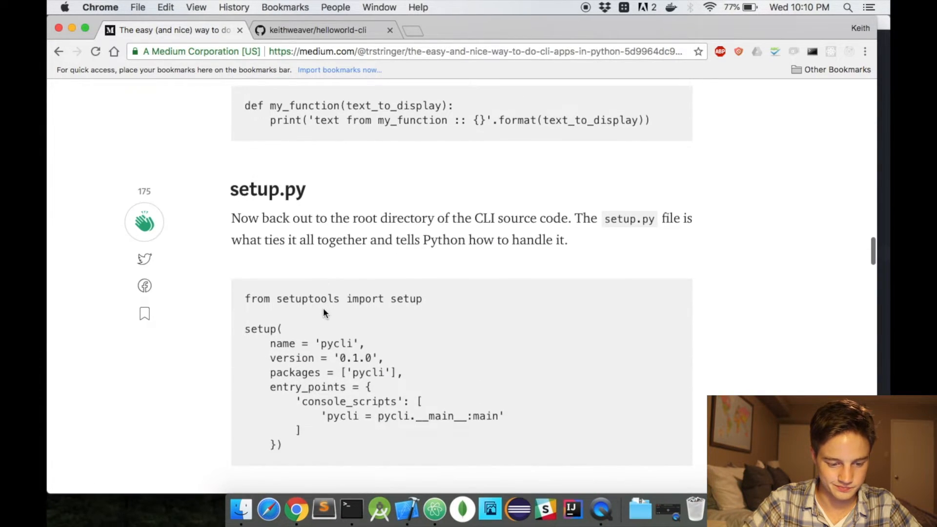
scroll(down, 3)
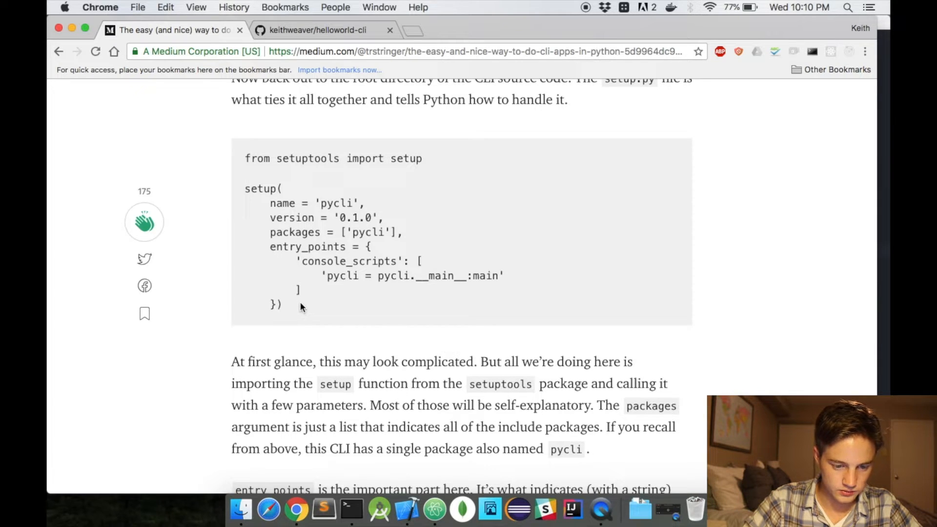
scroll(up, 3)
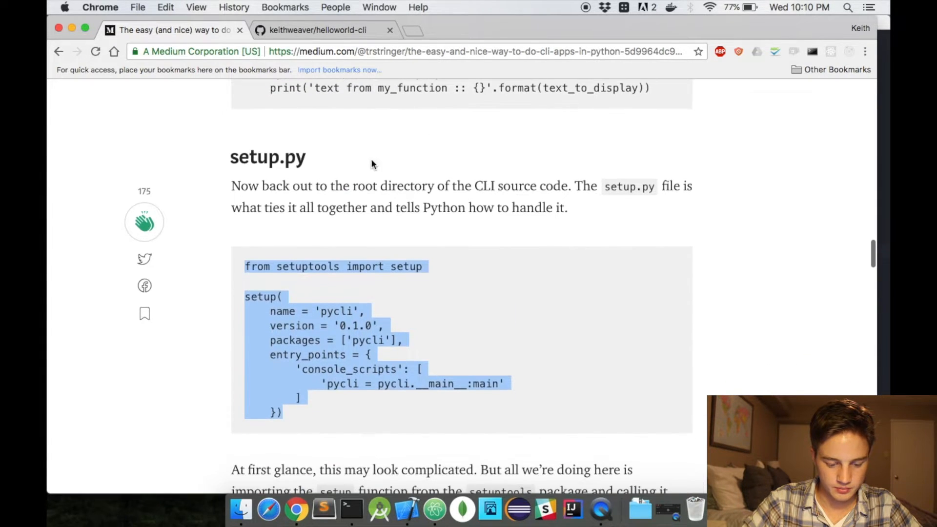
click(350, 509)
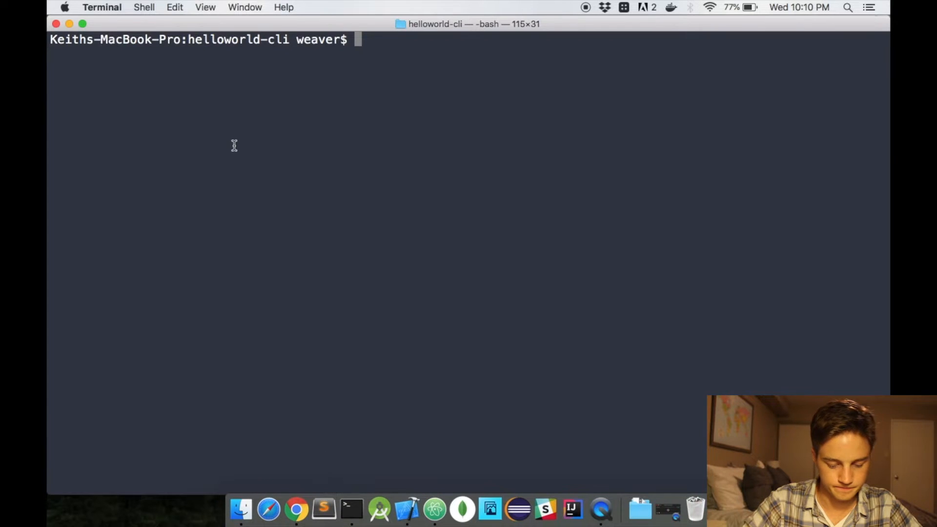
click(434, 509)
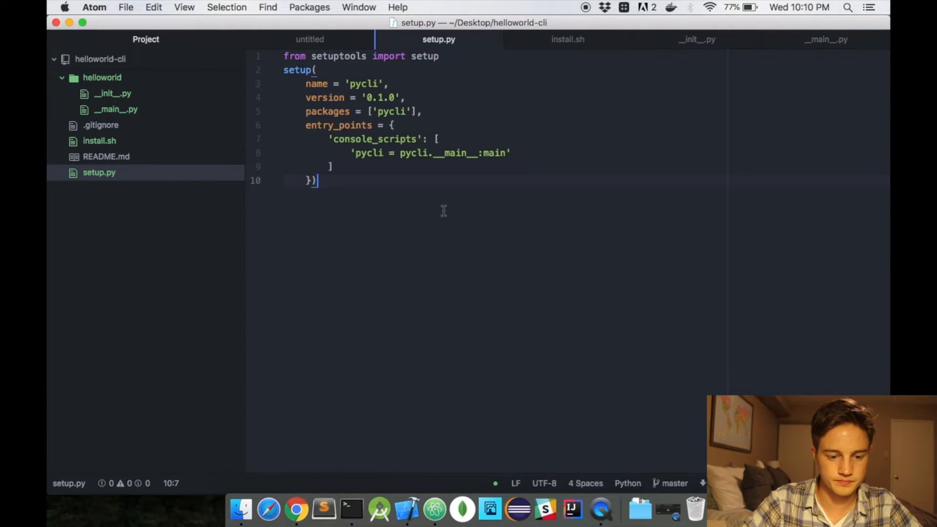
Rename pycli to helloworld-cli and make the console script helloworld in setup.py
click(364, 83)
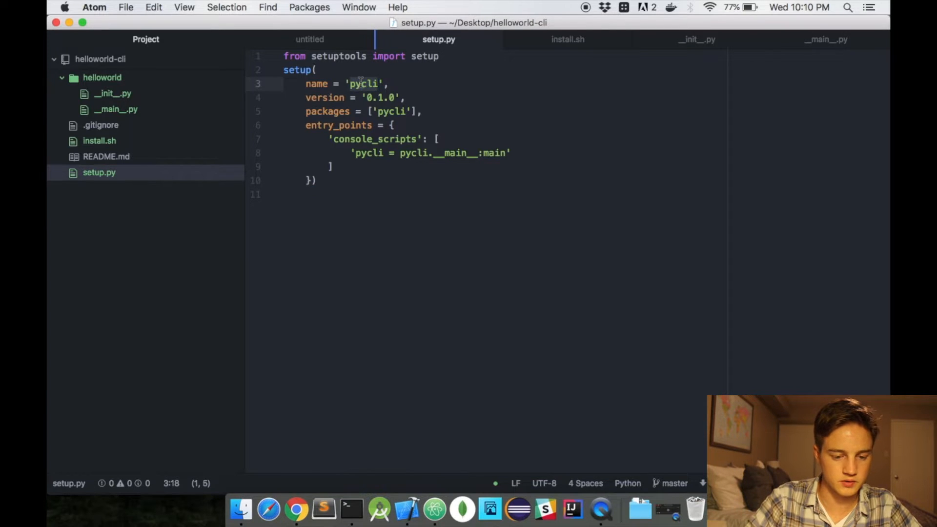
text(helloworld)
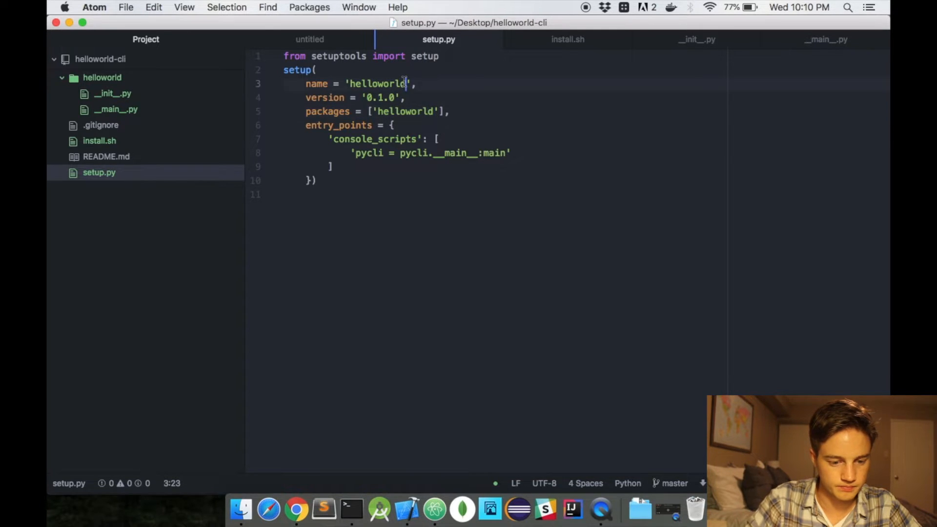
text(-cli)
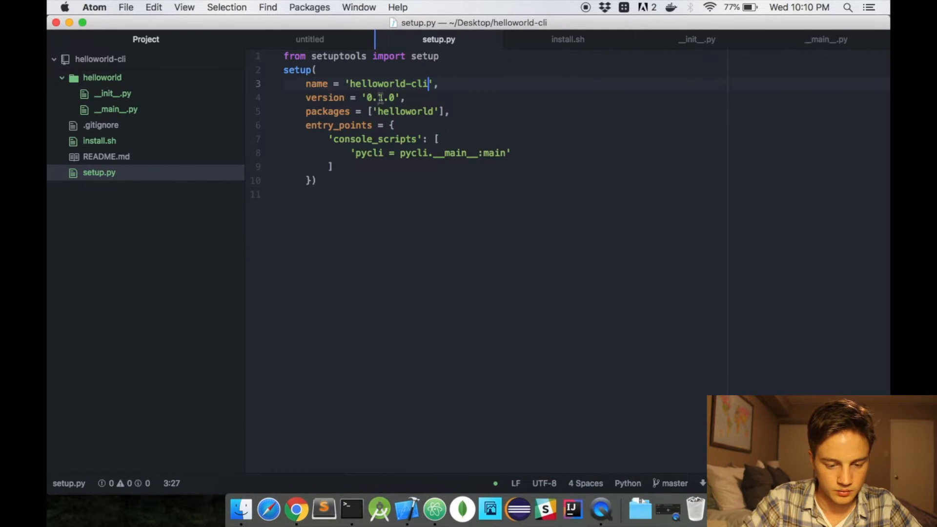
click(363, 153)
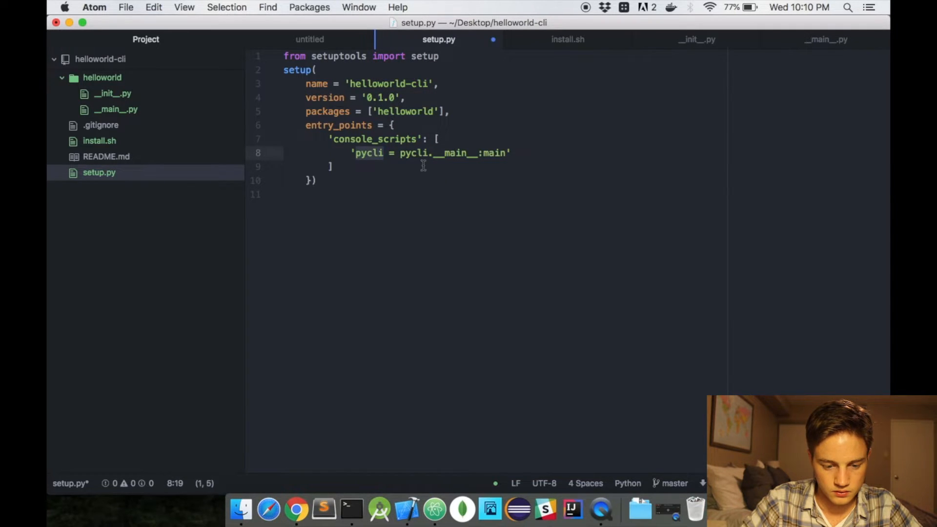
text(helloworld = helloworld-)
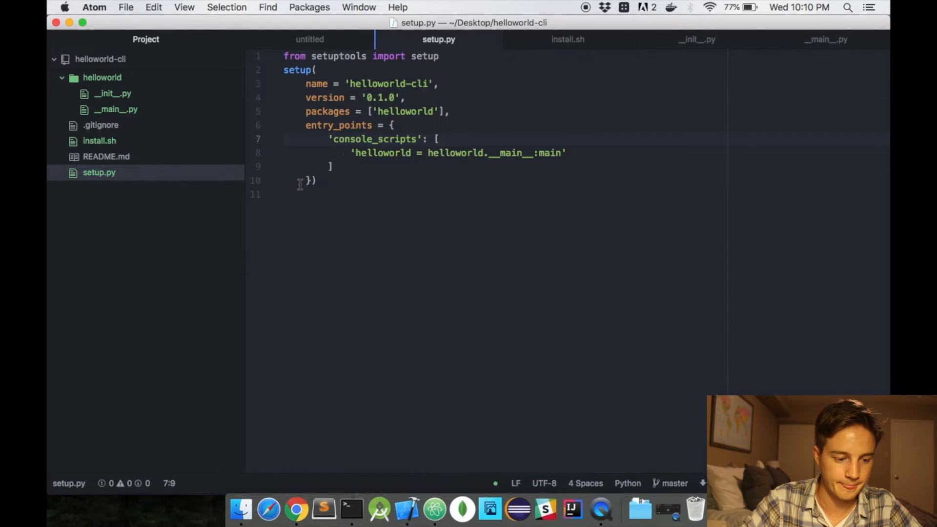
click(296, 510)
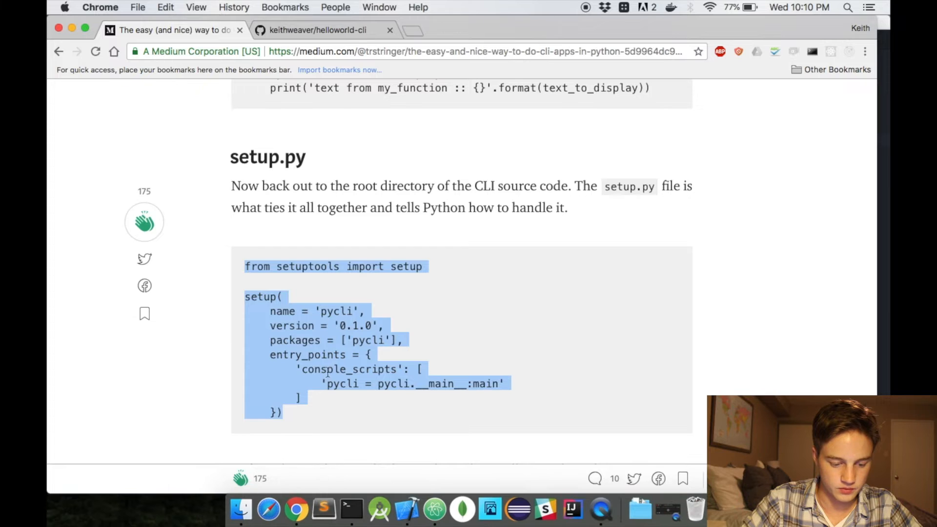
Review the responses recommending pip install -e, then switch to Terminal at helloworld-cli
scroll(down, 3)
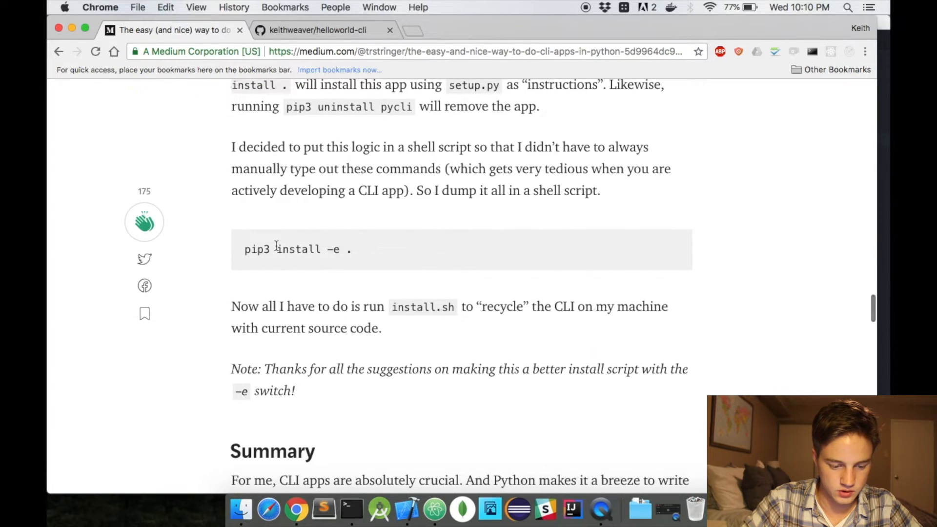
scroll(down, 3)
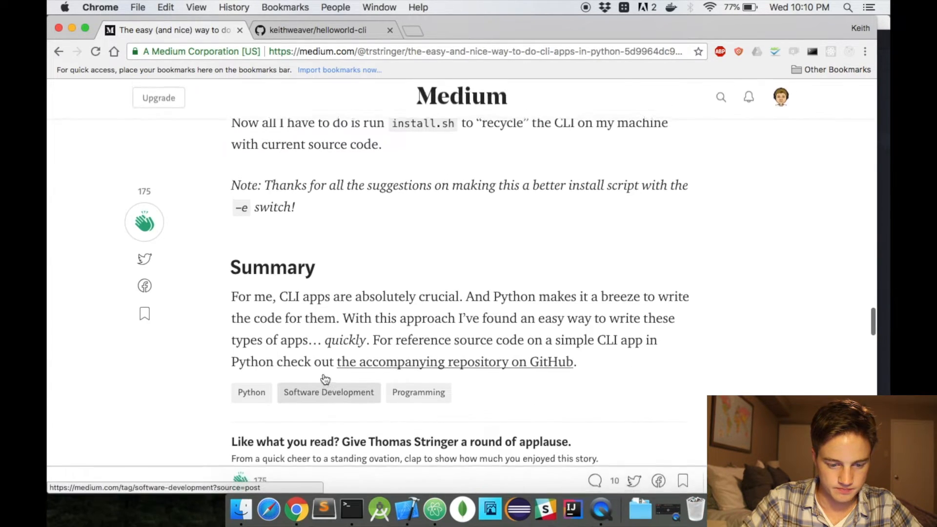
scroll(up, 3)
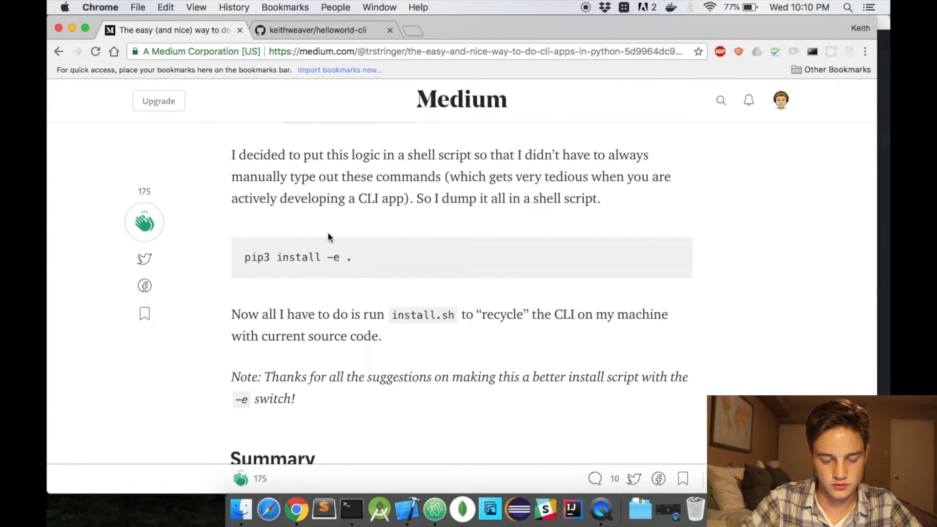
scroll(down, 3)
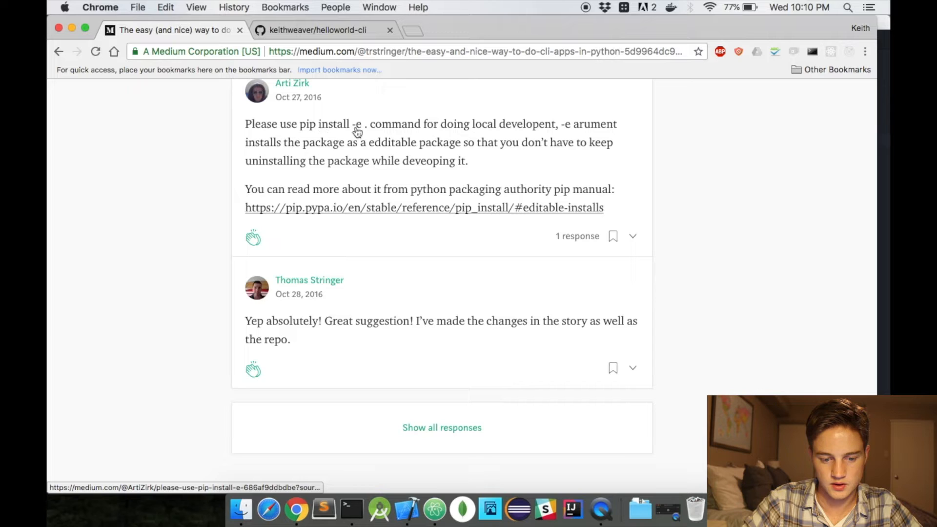
mouse_move(467, 141)
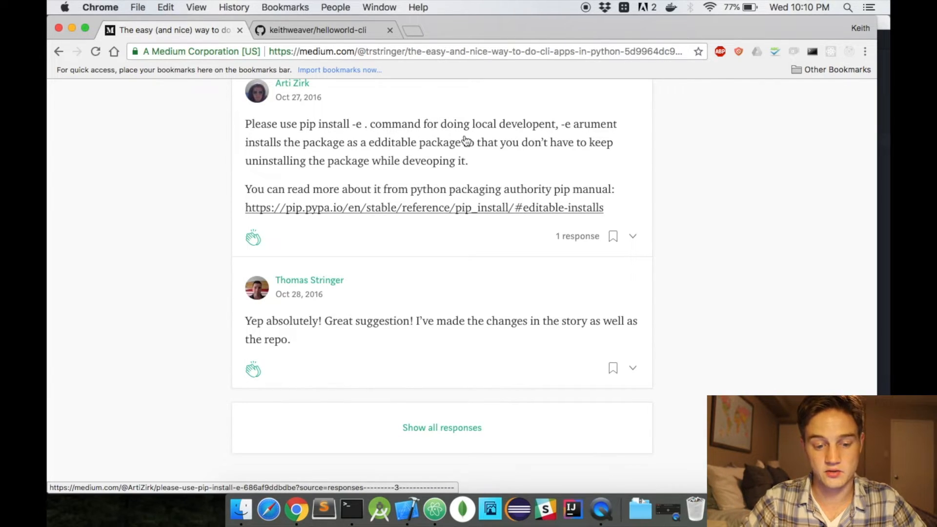
mouse_move(484, 205)
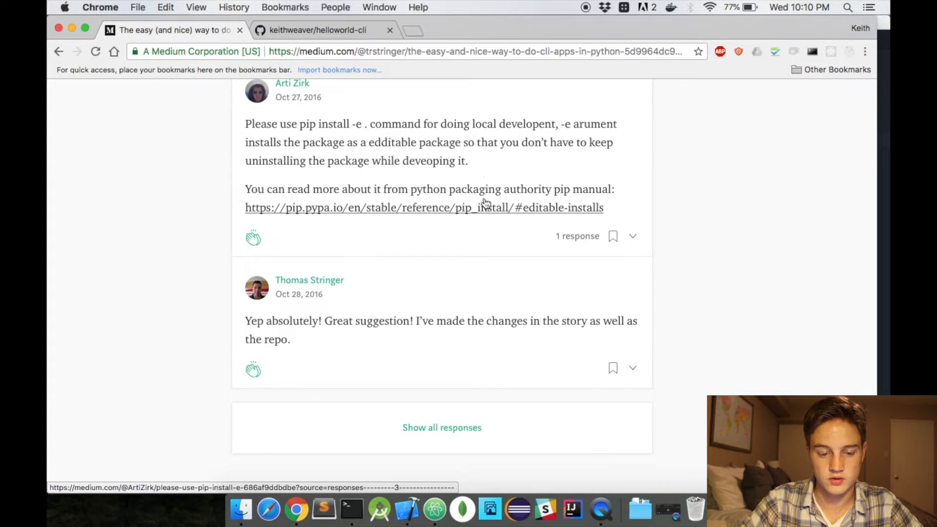
mouse_move(481, 164)
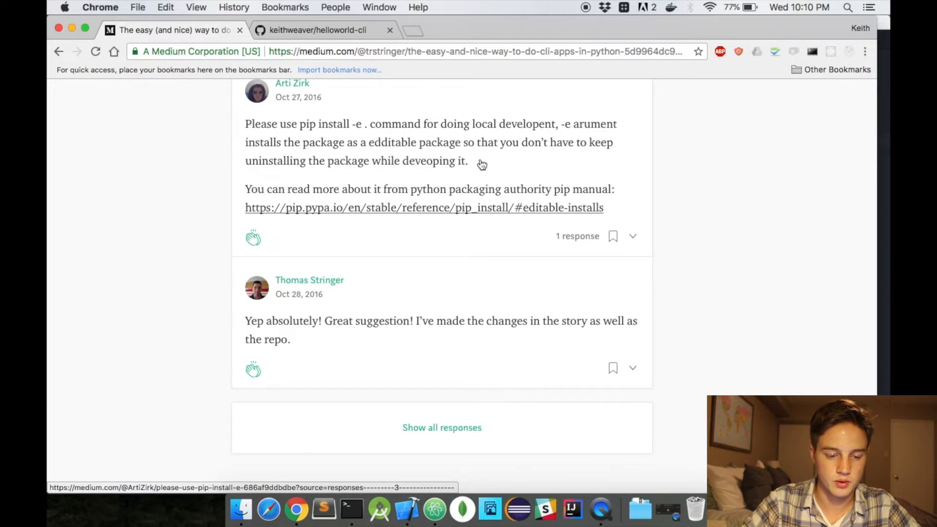
scroll(up, 3)
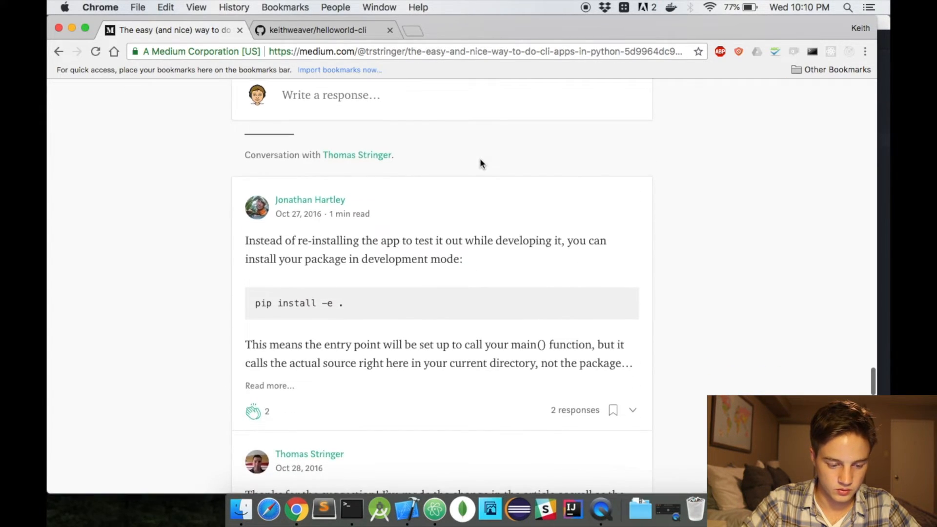
click(342, 508)
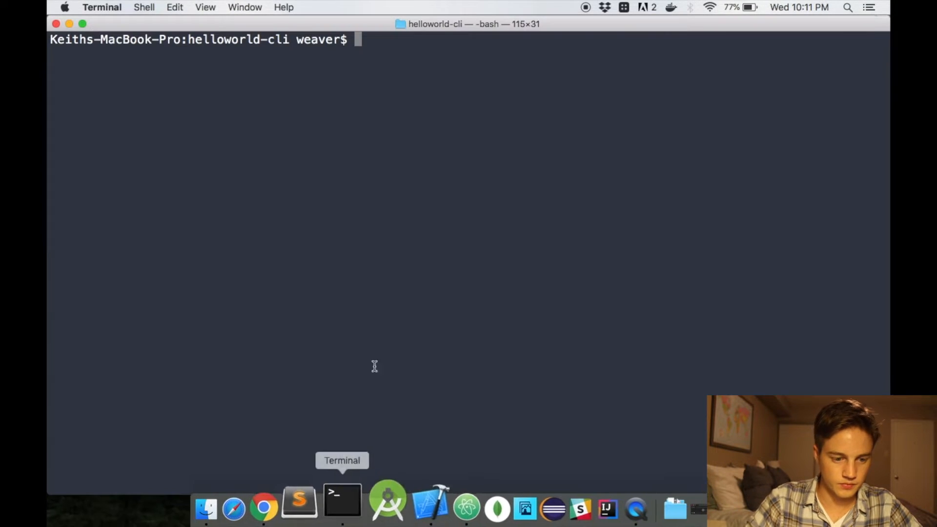
Run pip install -e . for helloworld-cli, which fails with permission denied
text(pip install)
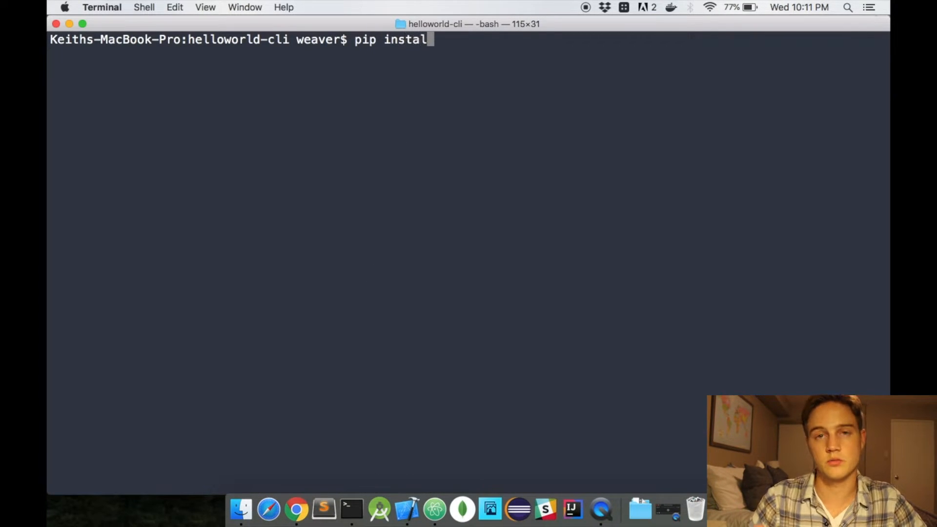
text(l)
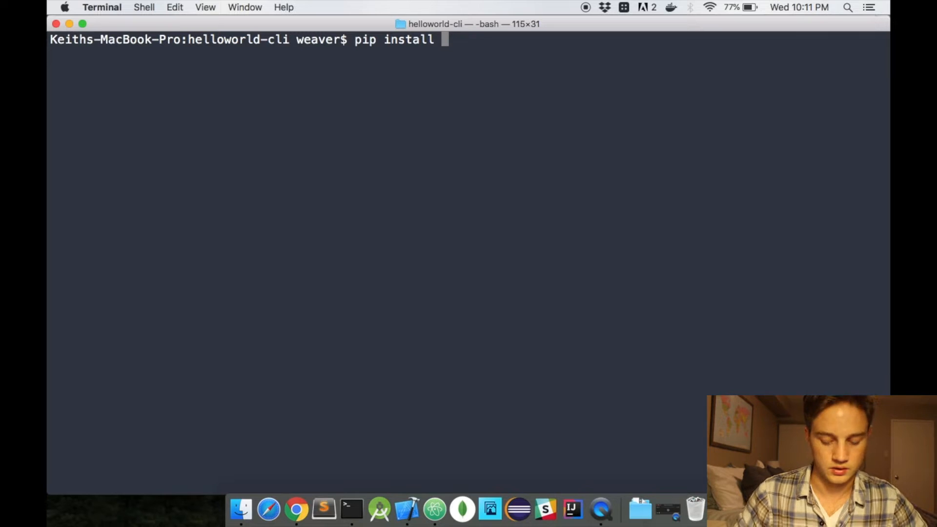
text(-i)
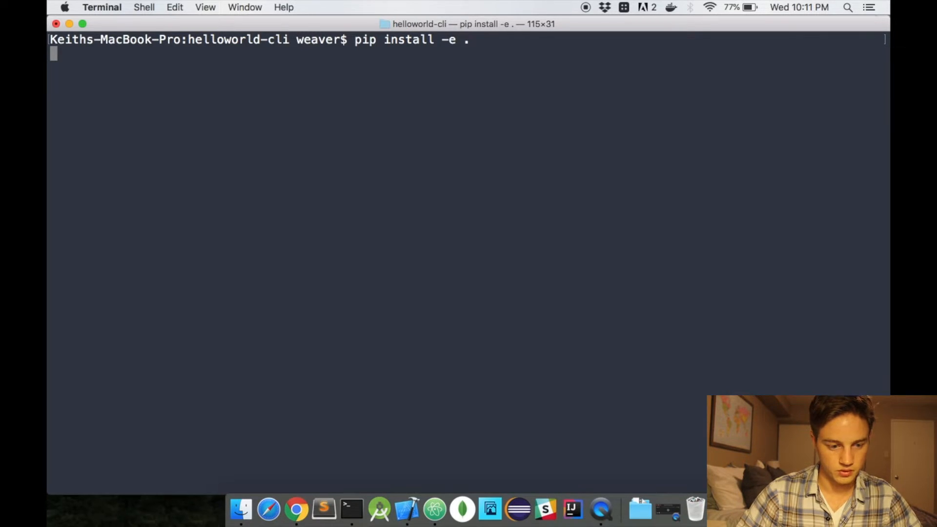
key(Return)
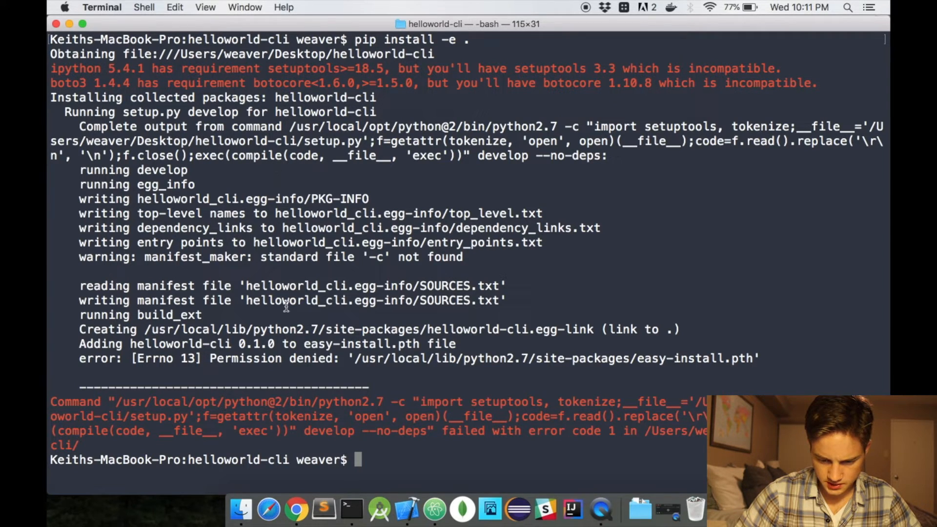
mouse_move(321, 334)
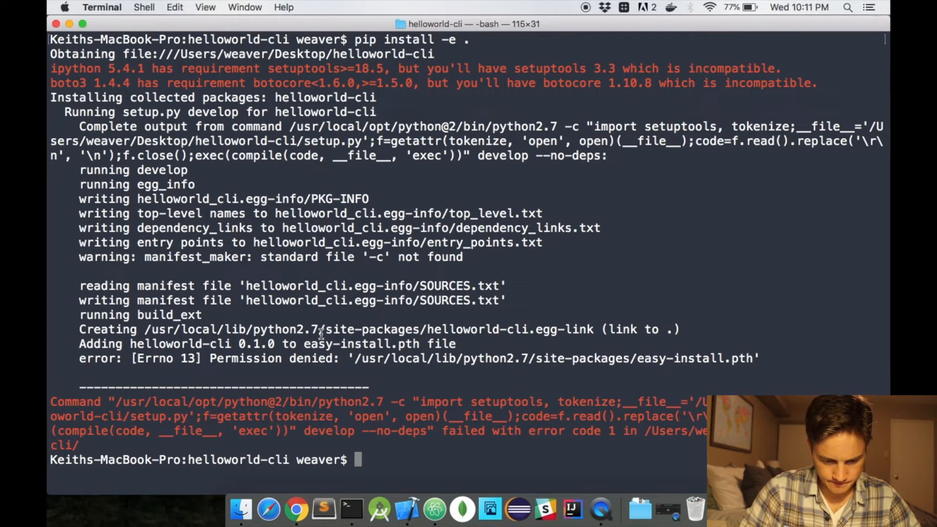
Rerun the editable install as sudo pip install -e . so helloworld-cli installs successfully
text(su)
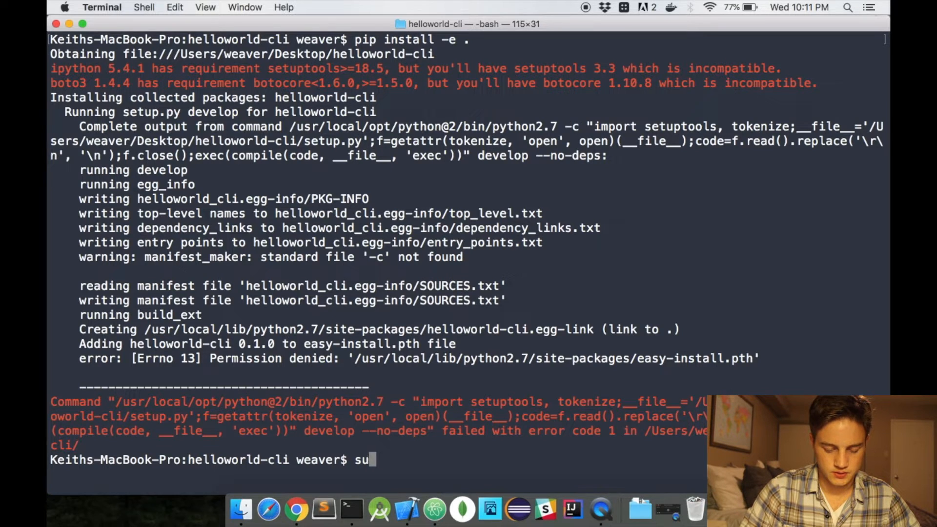
text(do pip install -e .)
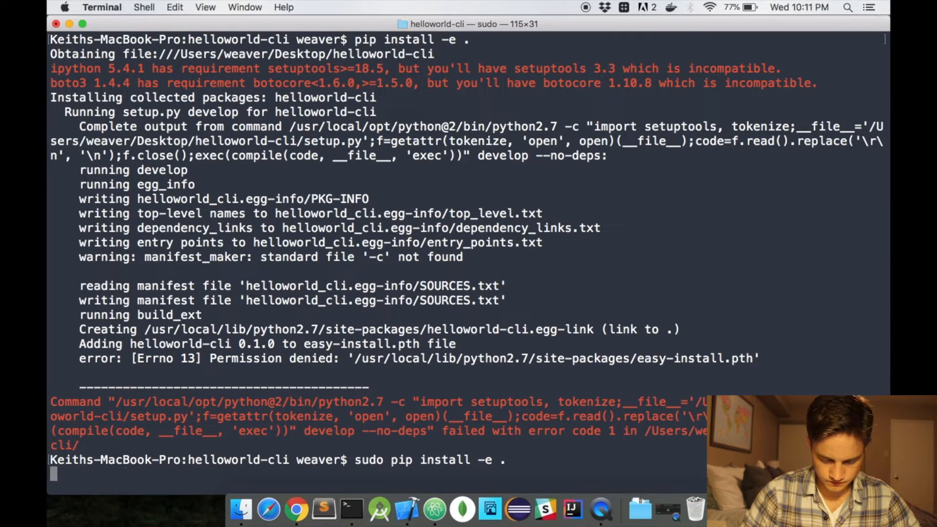
key(Return)
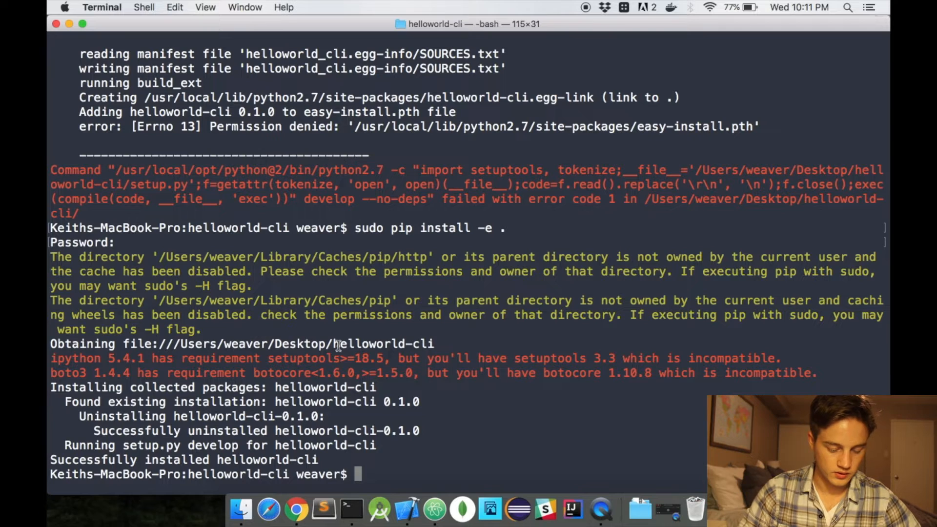
text(he)
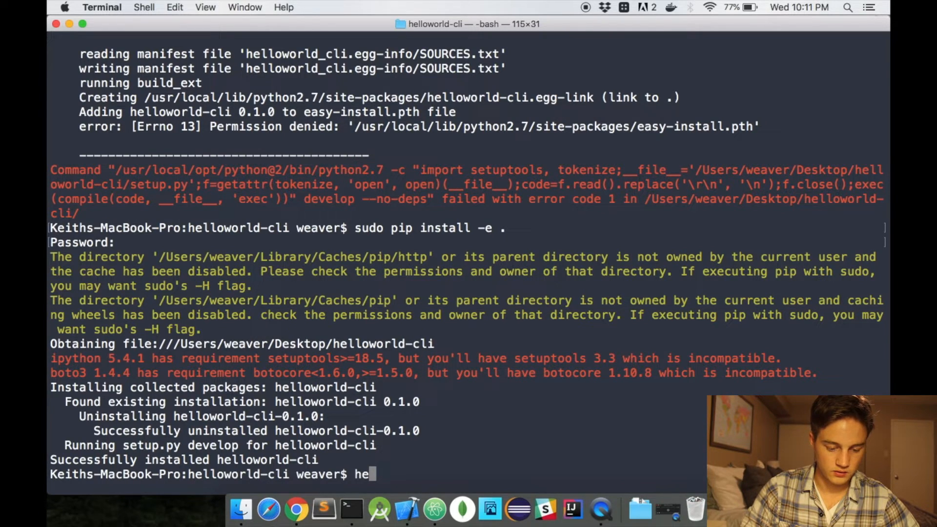
Run helloworld-cli test (not found) then helloworld test, printing the argument, and return to Atom
text(llowo)
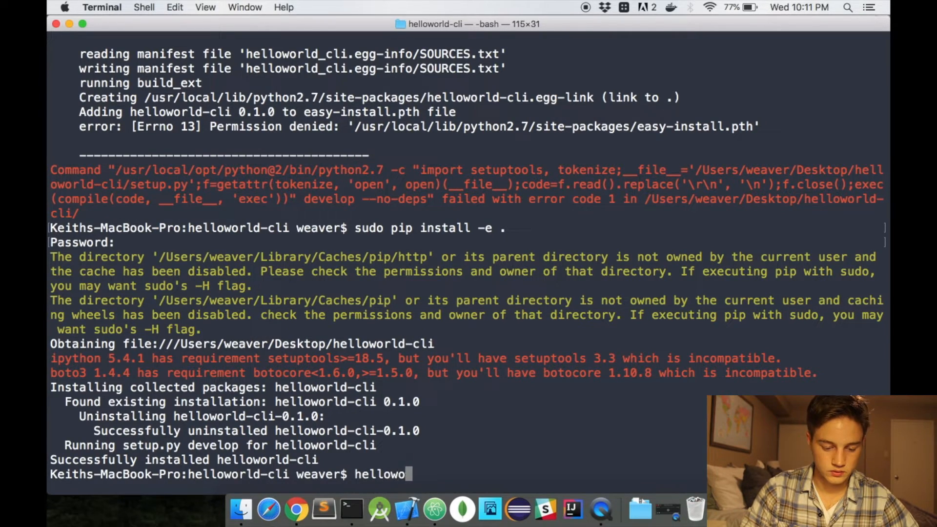
text(rld-cli)
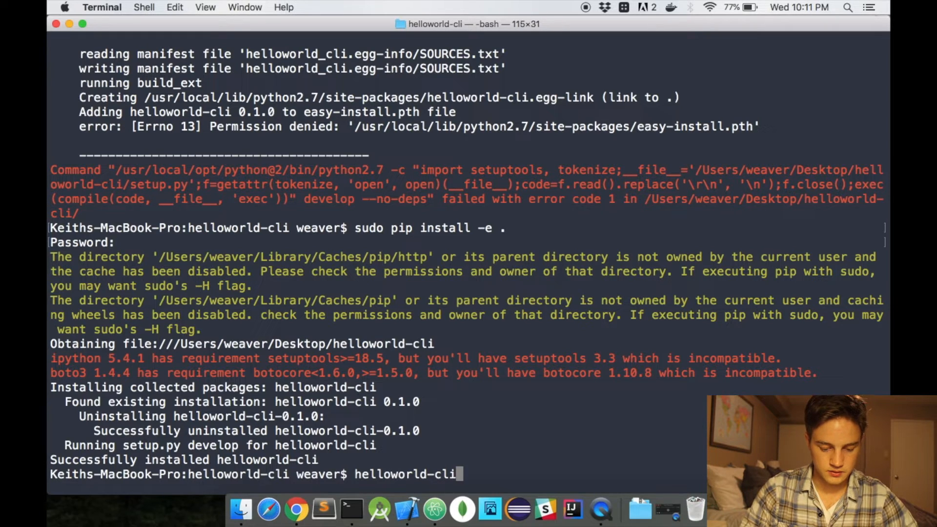
key(Return)
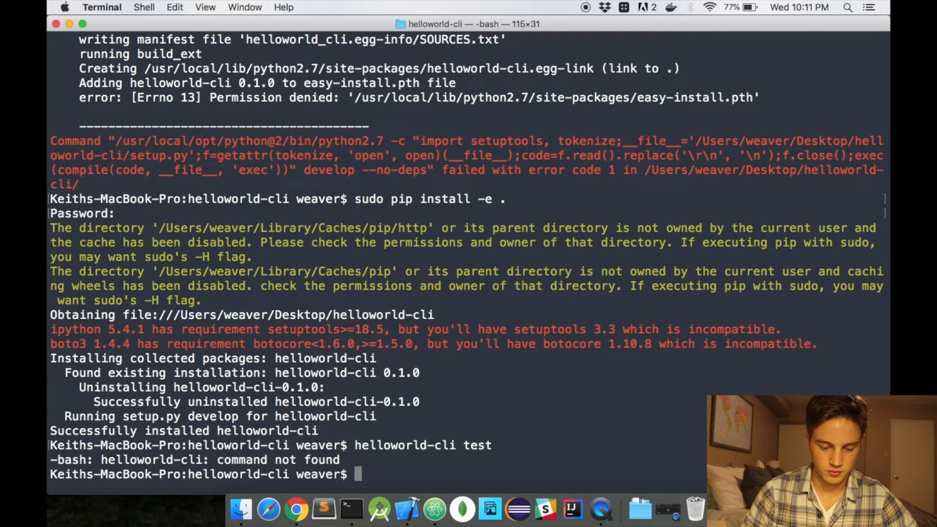
text(helloworld-)
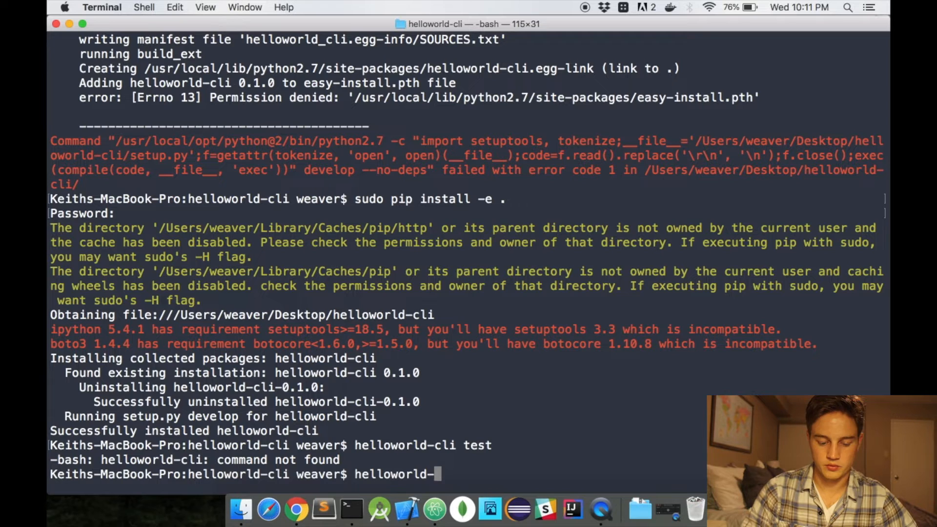
text( test)
key(Return)
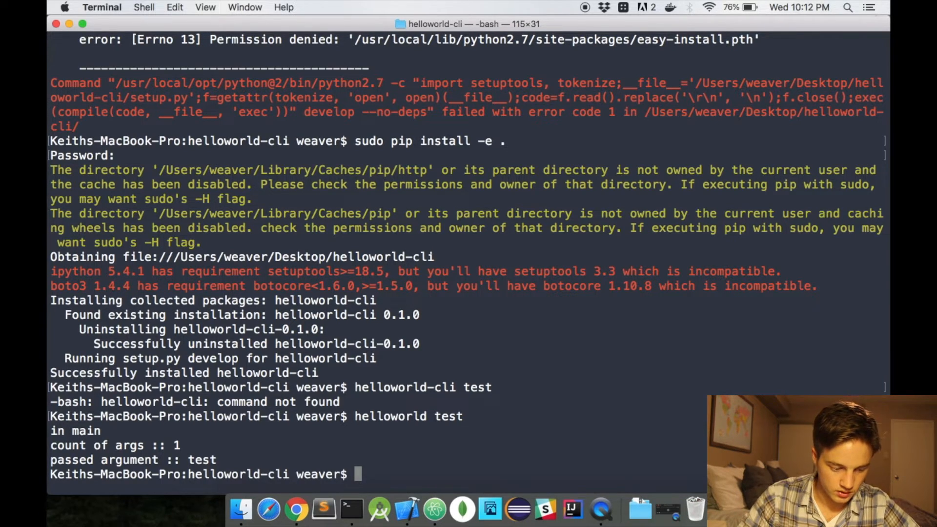
mouse_move(433, 430)
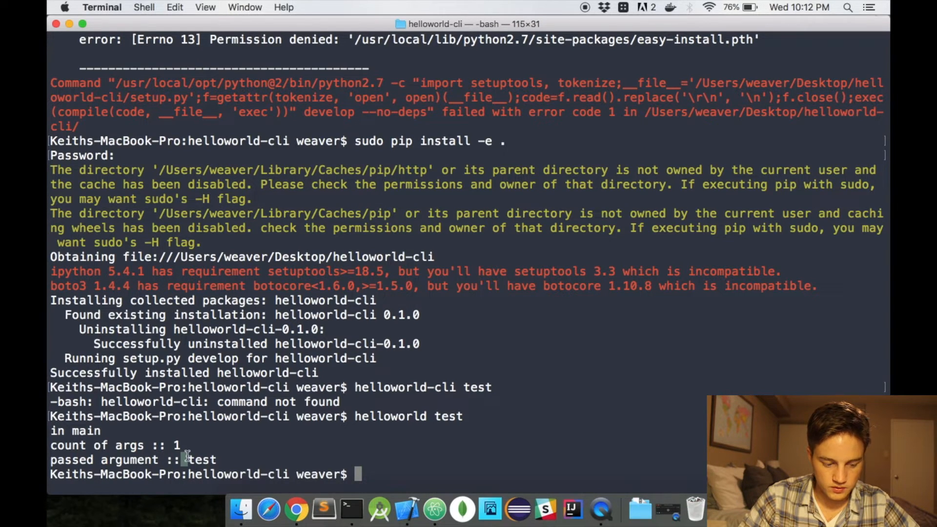
mouse_move(318, 500)
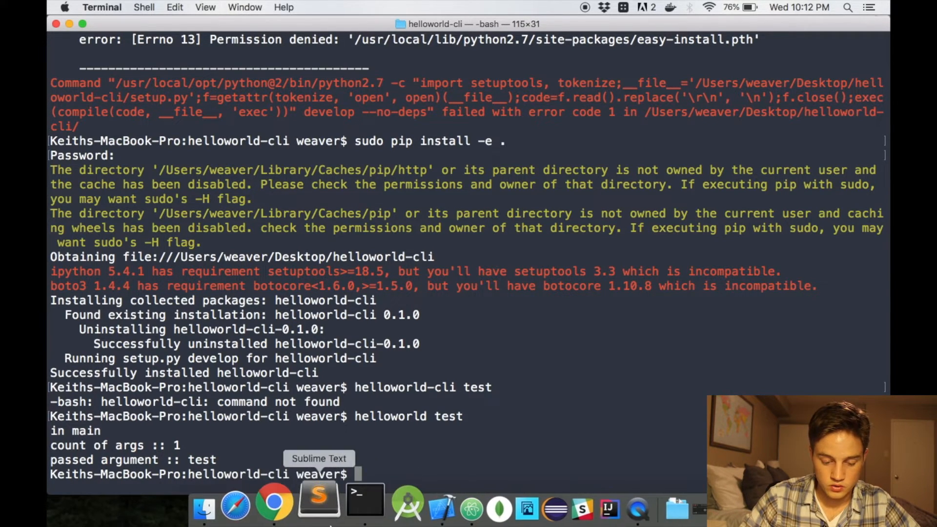
click(434, 510)
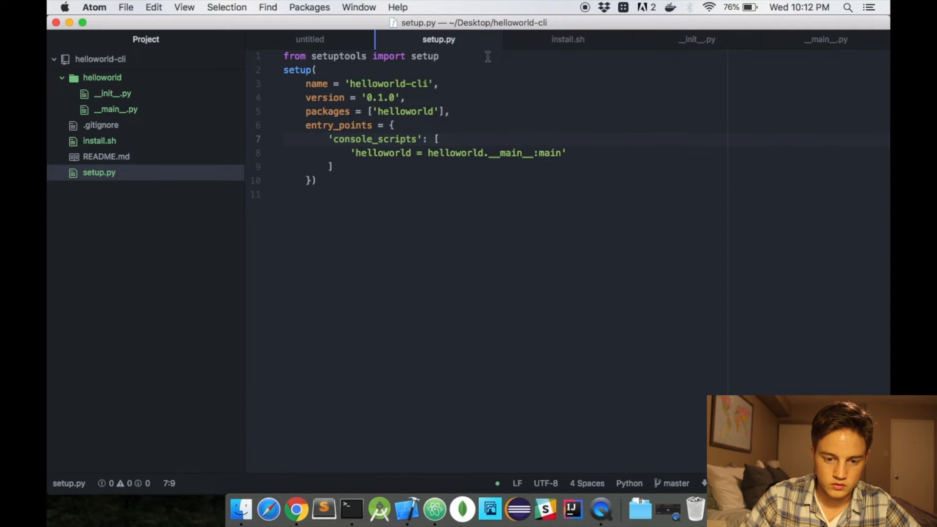
mouse_move(487, 39)
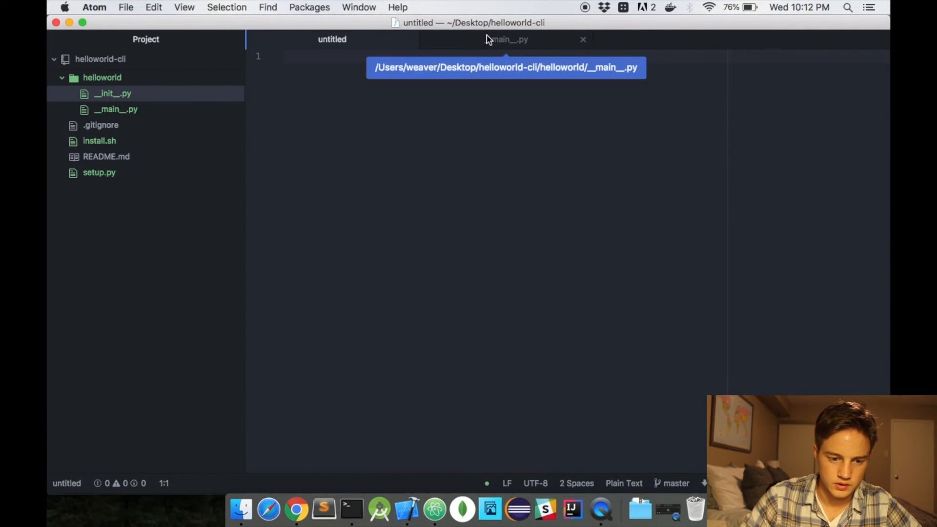
Switch to __main__.py and review the argument-printing main() with its commented imports
click(506, 39)
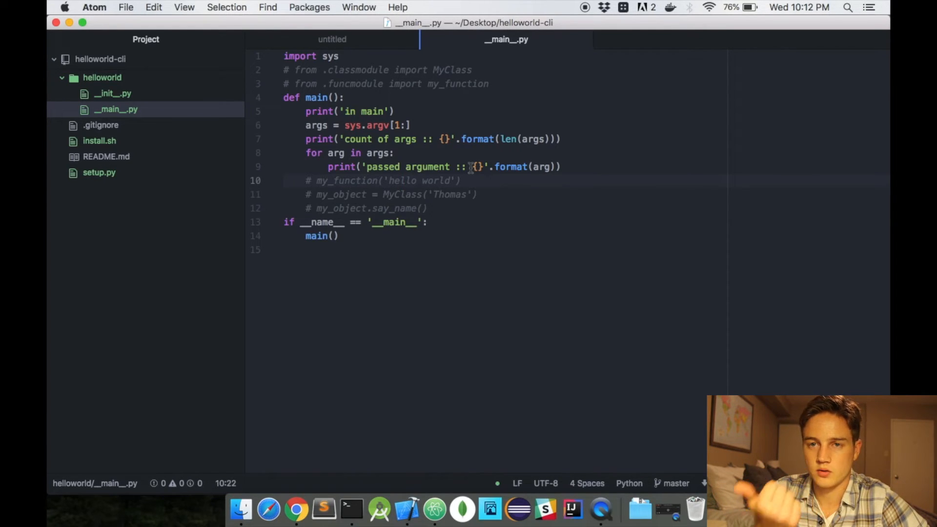
click(400, 181)
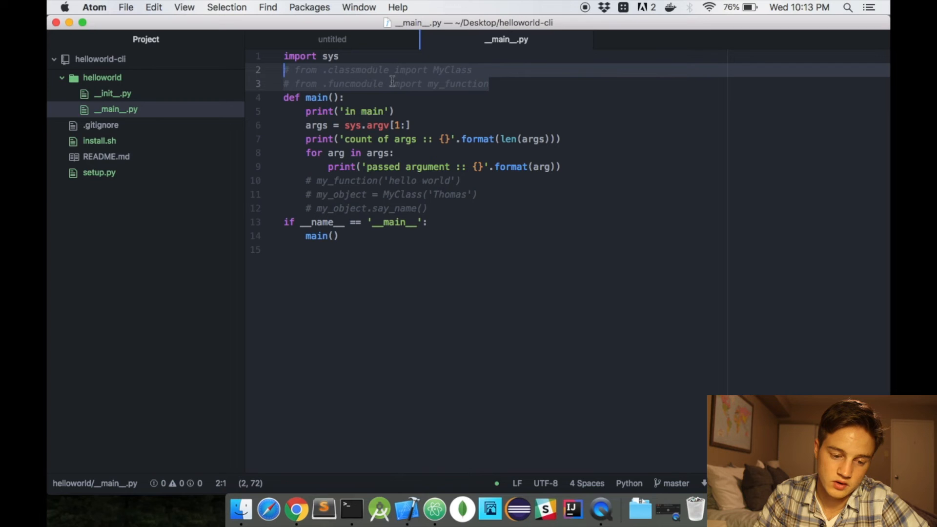
mouse_move(487, 124)
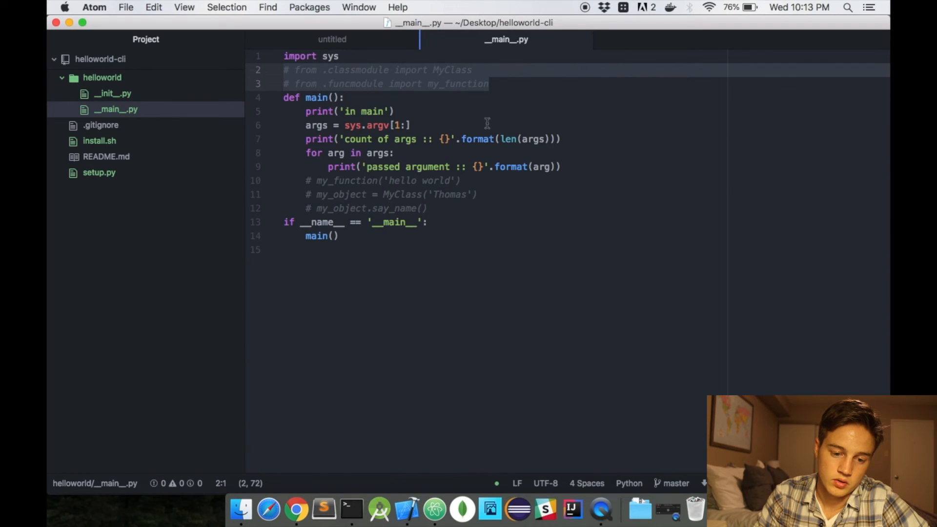
mouse_move(486, 82)
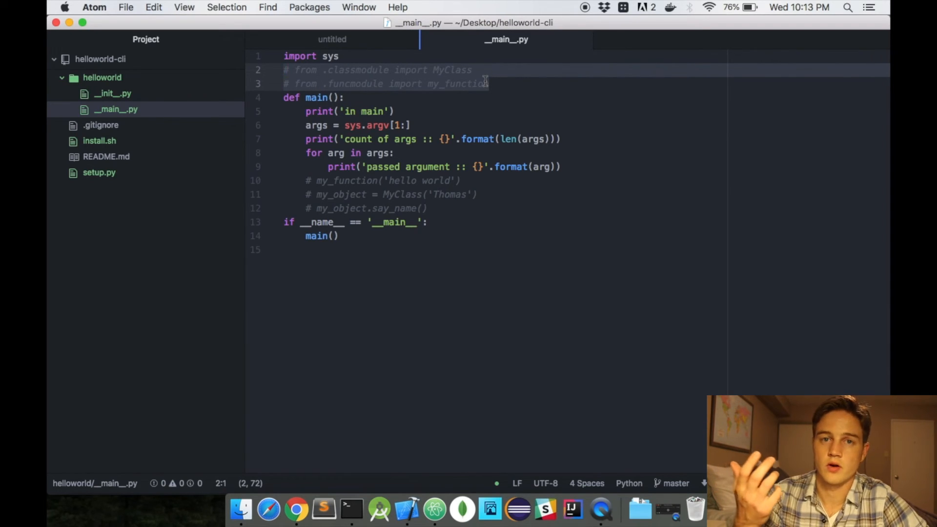